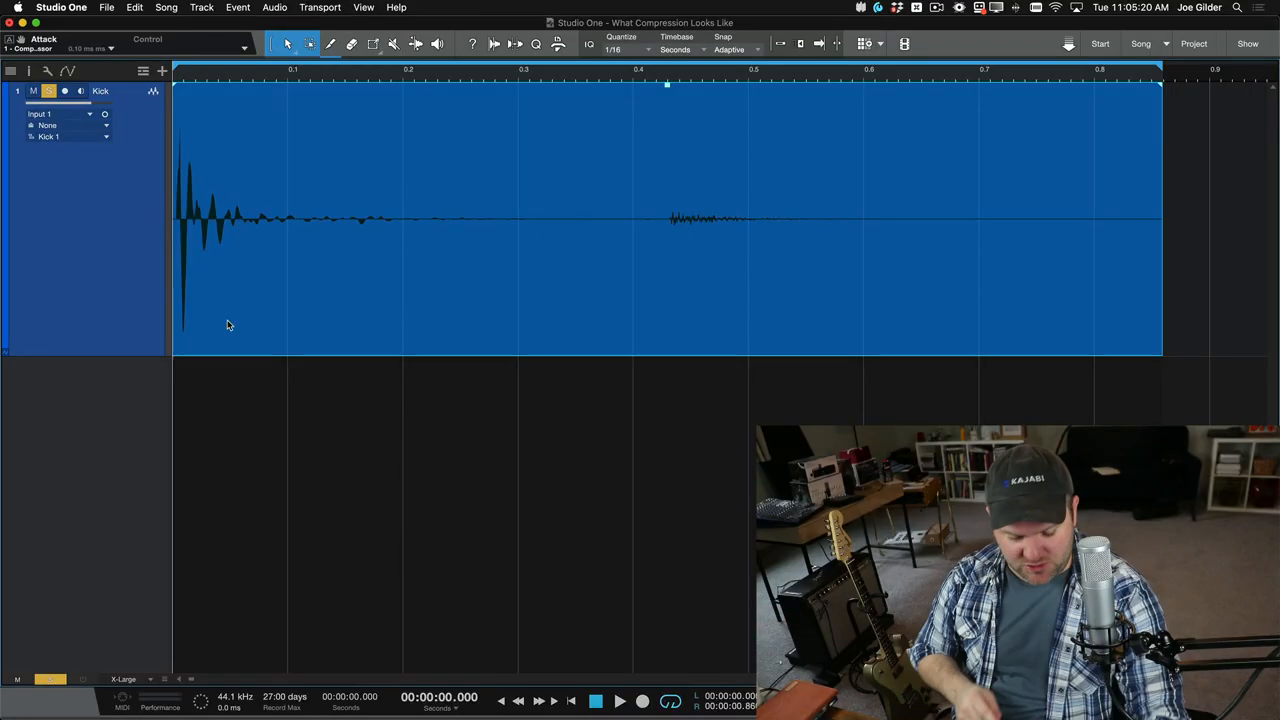
# Step: Audition the kick, then drag the event volume handle to raise the body section's level
pyautogui.click(619, 700)
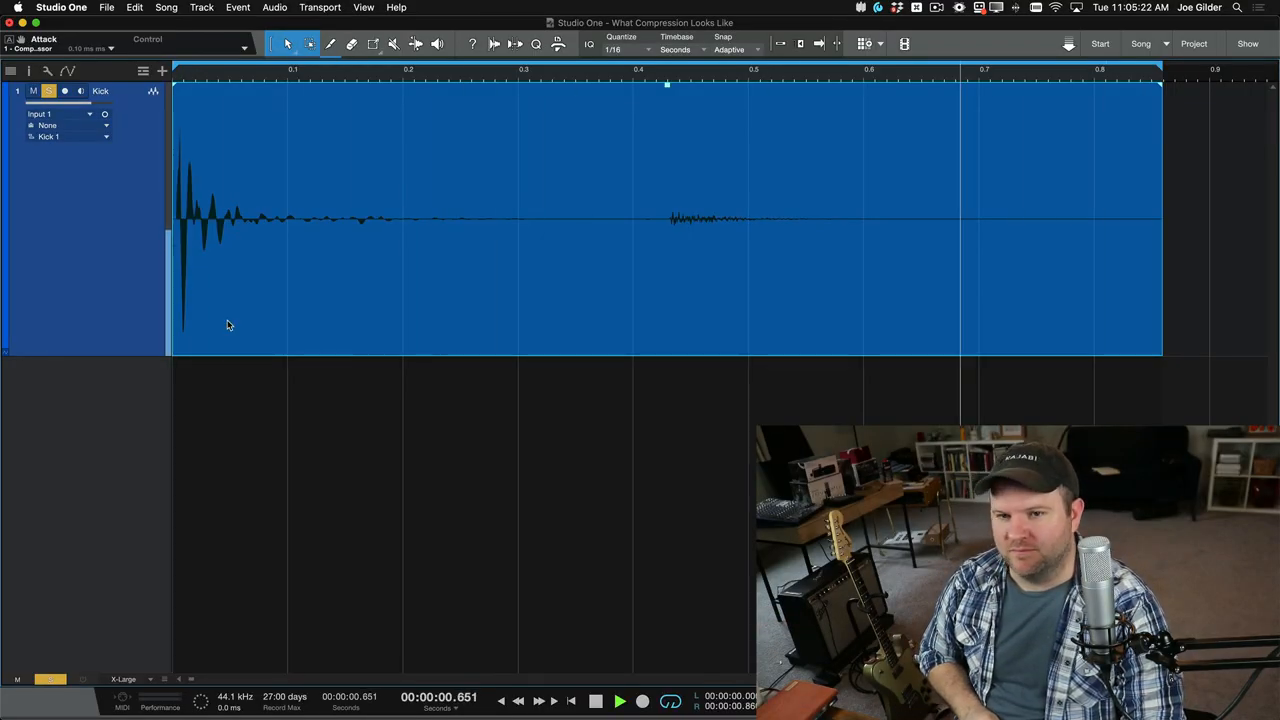
pyautogui.click(595, 701)
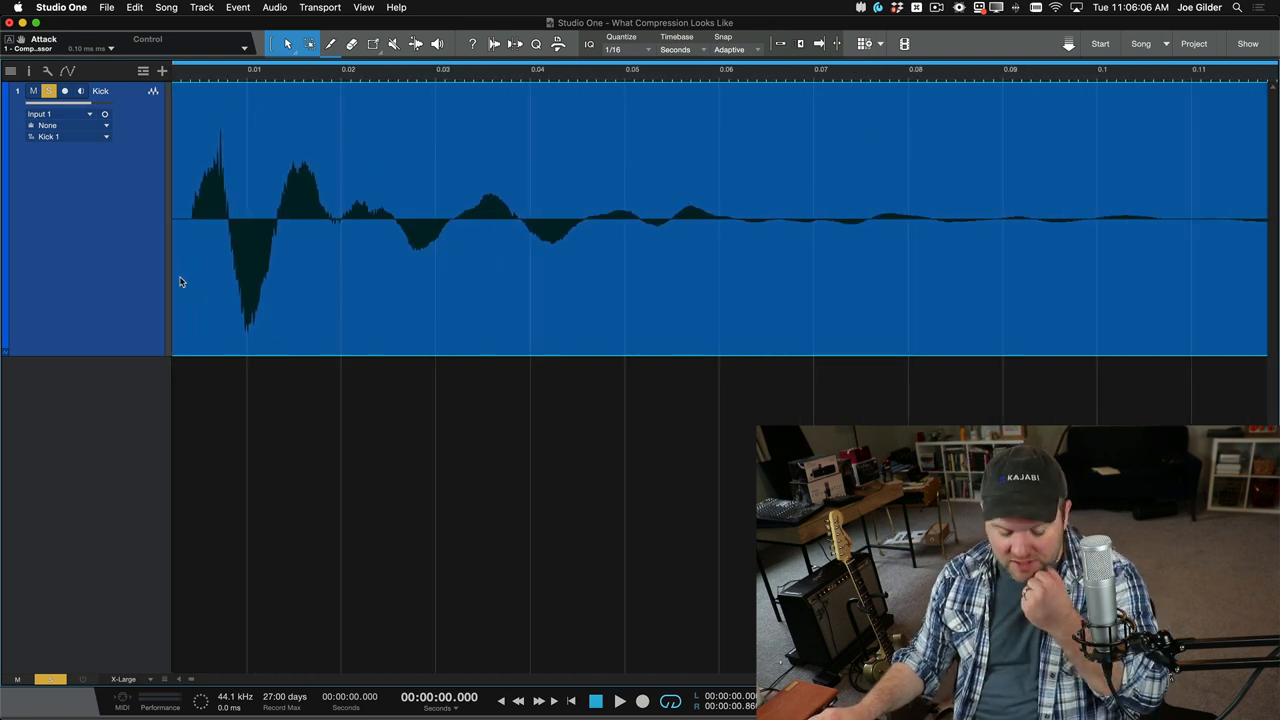
pyautogui.moveTo(351, 242)
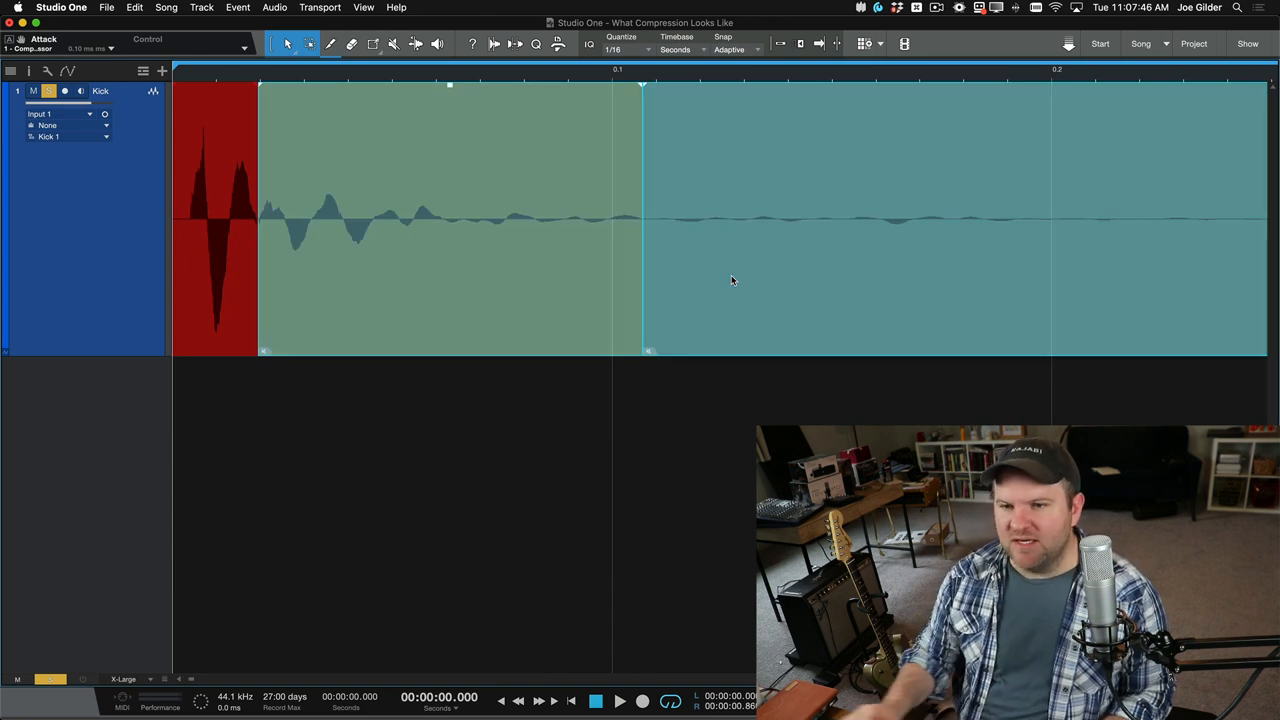
pyautogui.moveTo(427, 277)
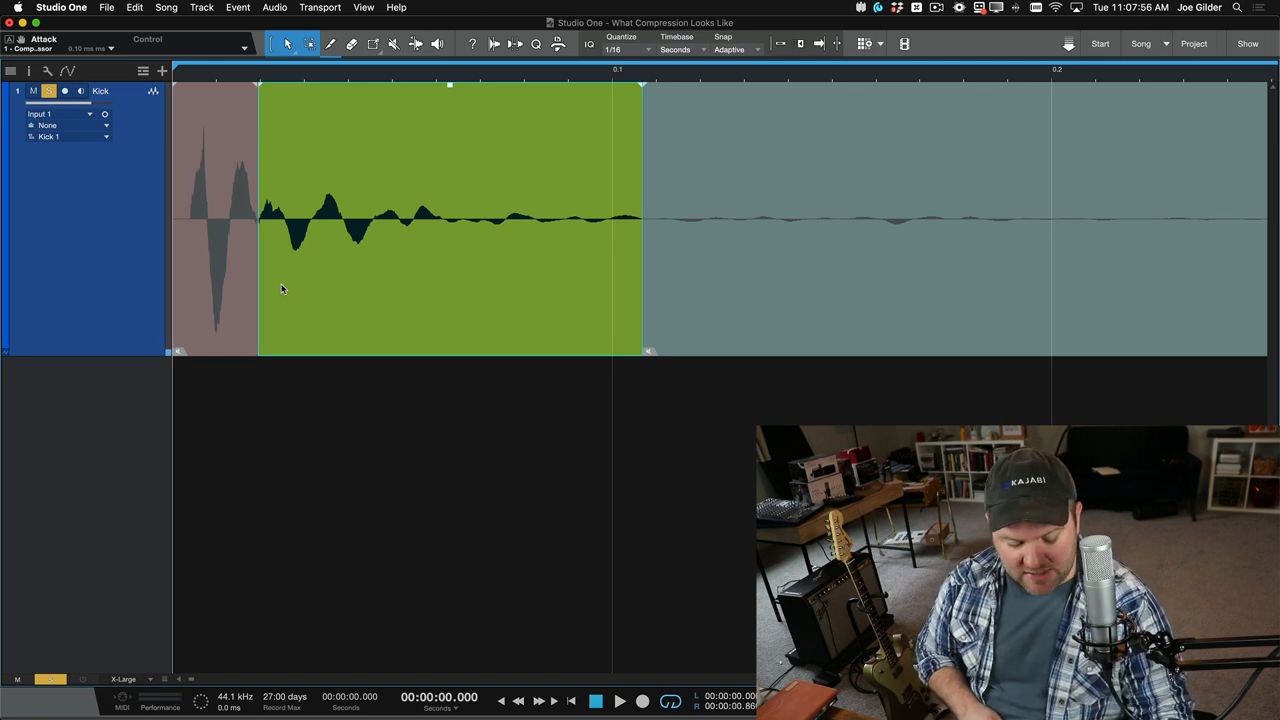
pyautogui.click(619, 701)
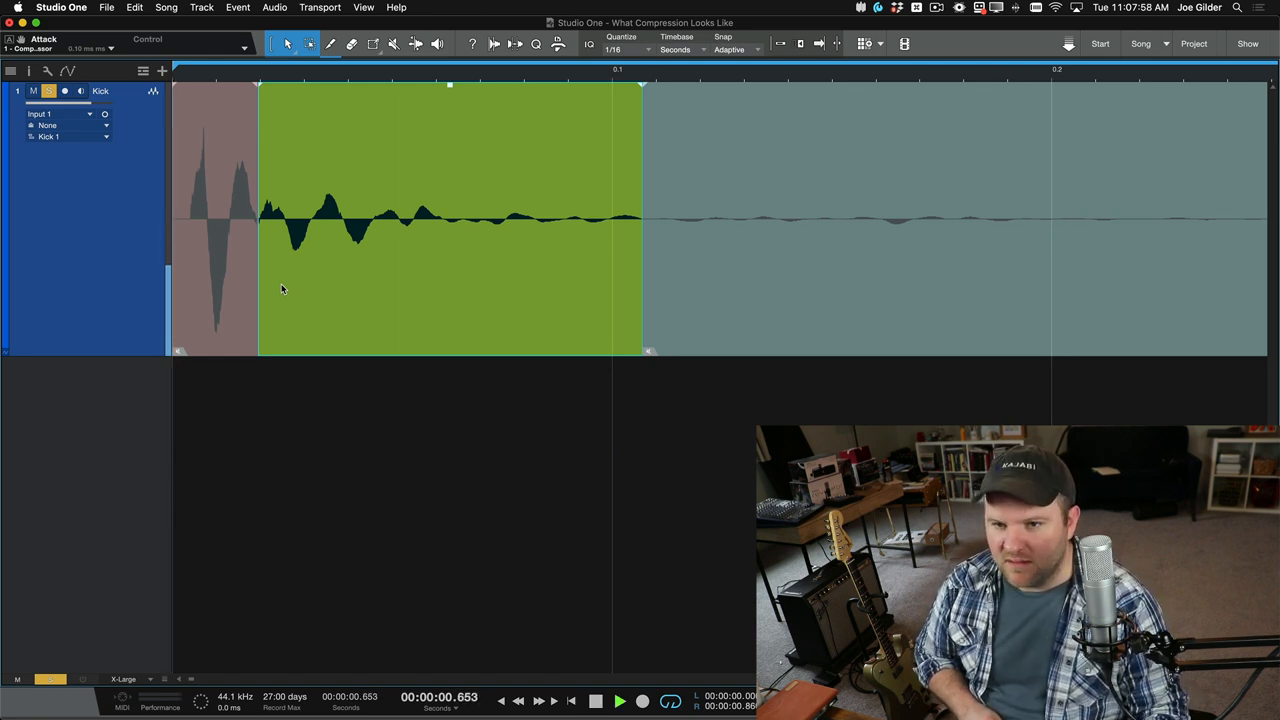
pyautogui.click(595, 701)
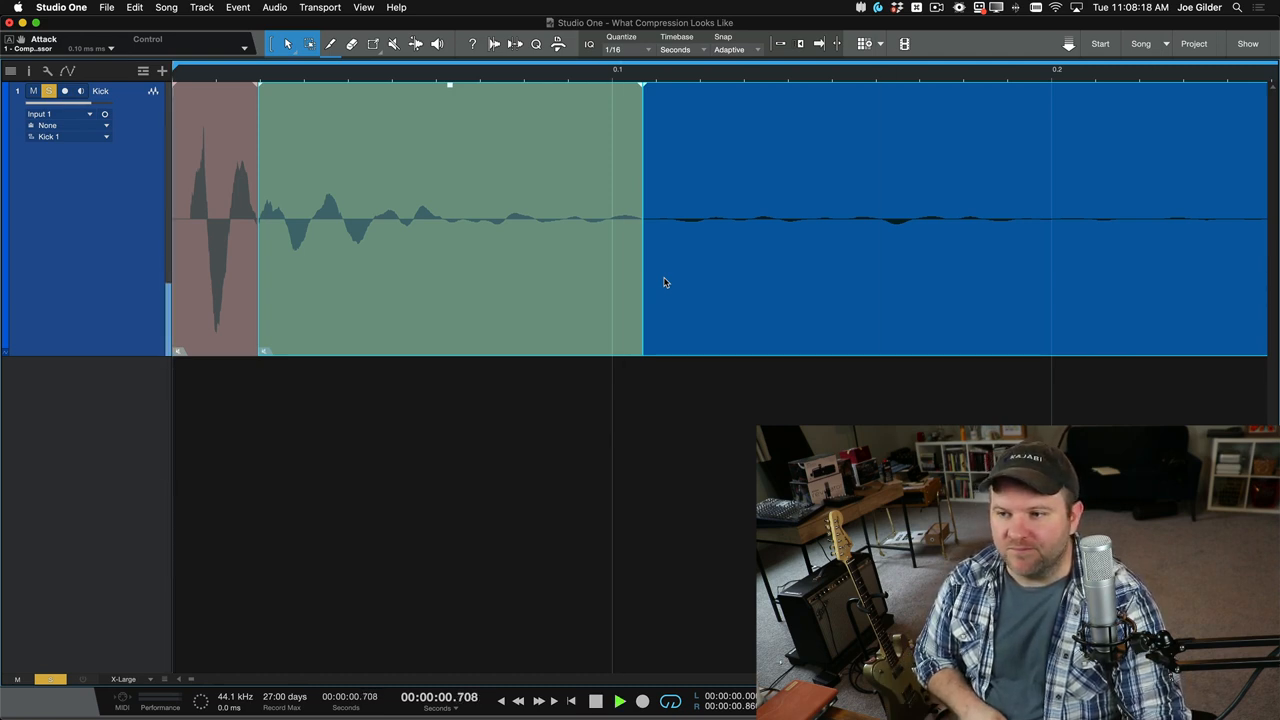
pyautogui.click(594, 700)
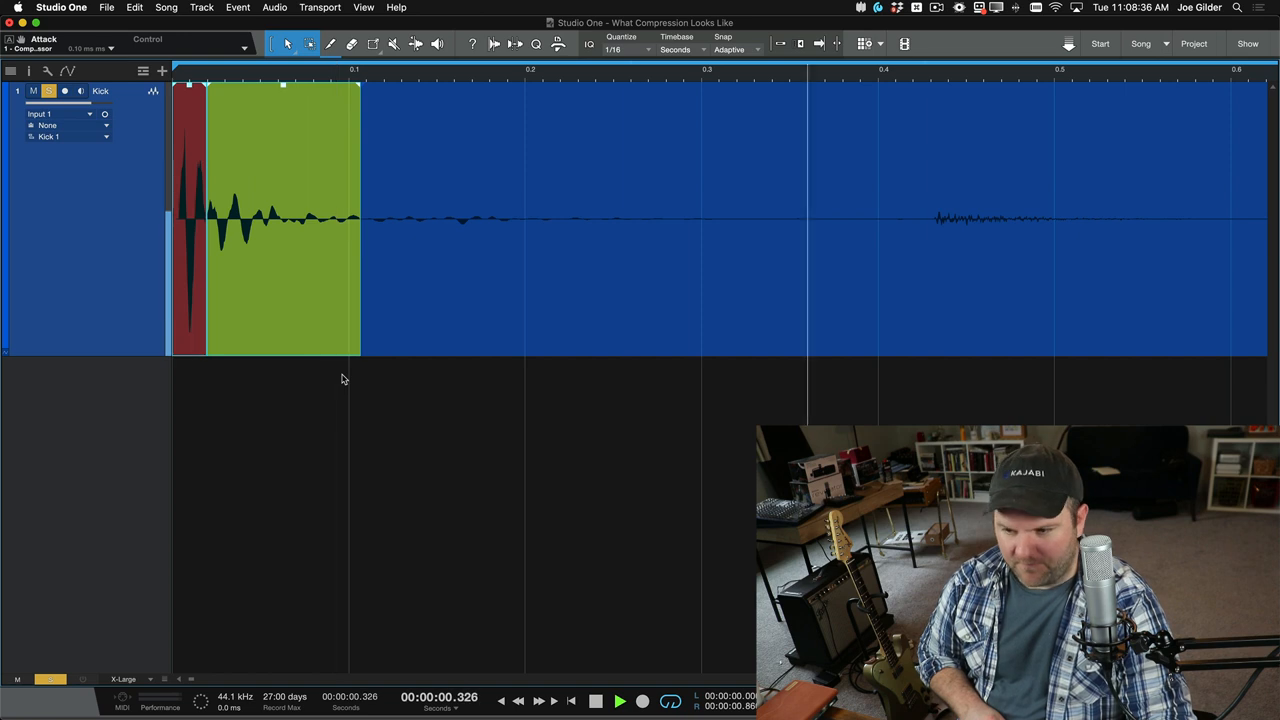
pyautogui.click(595, 700)
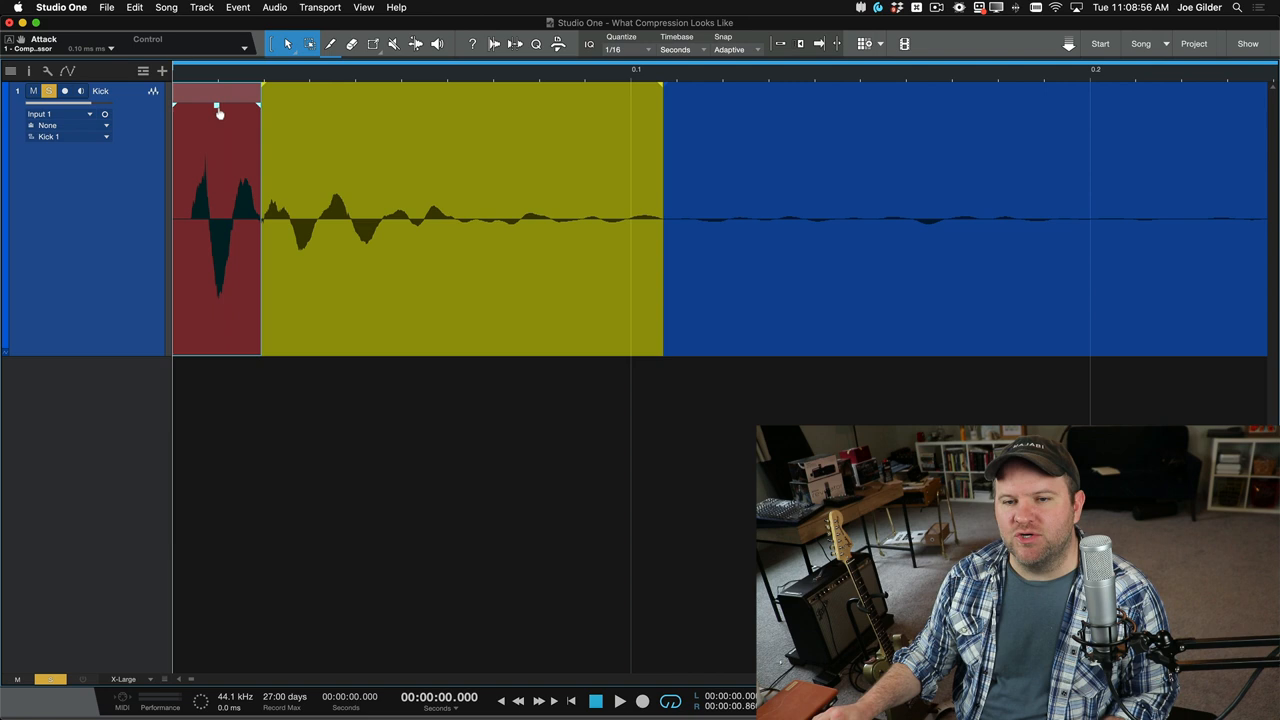
pyautogui.moveTo(218, 100); pyautogui.dragTo(218, 140)
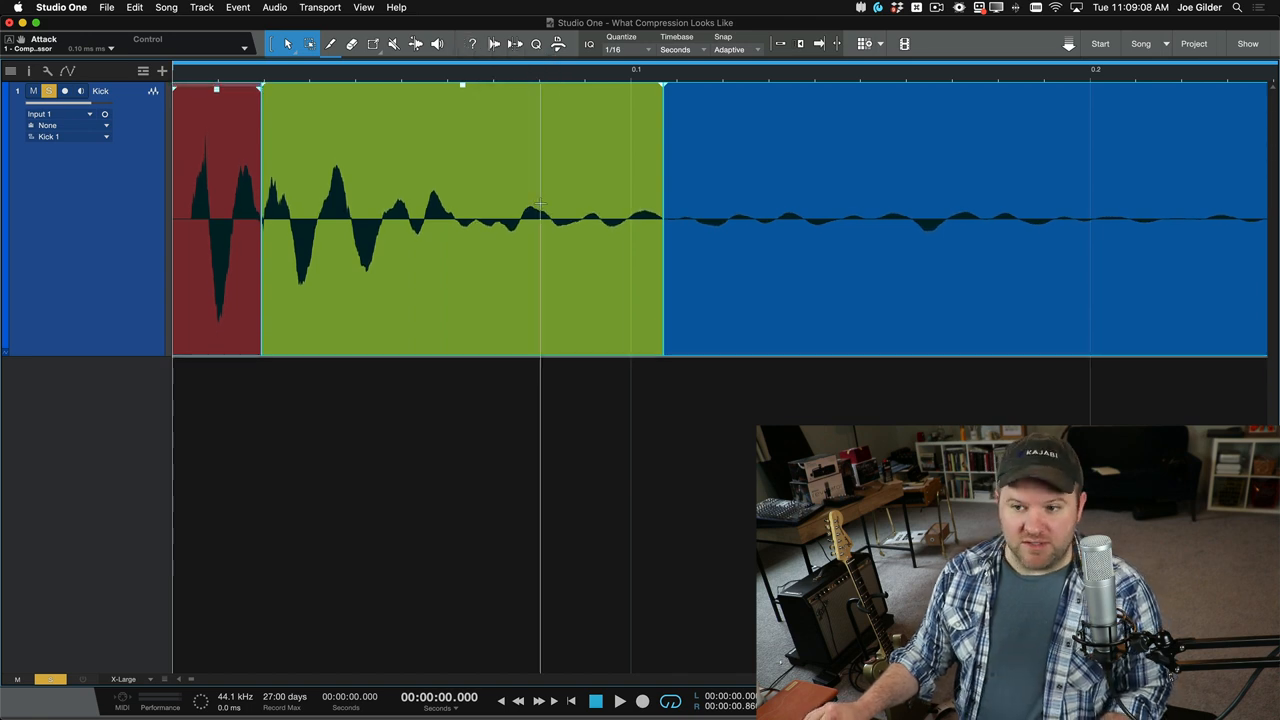
pyautogui.moveTo(461, 238)
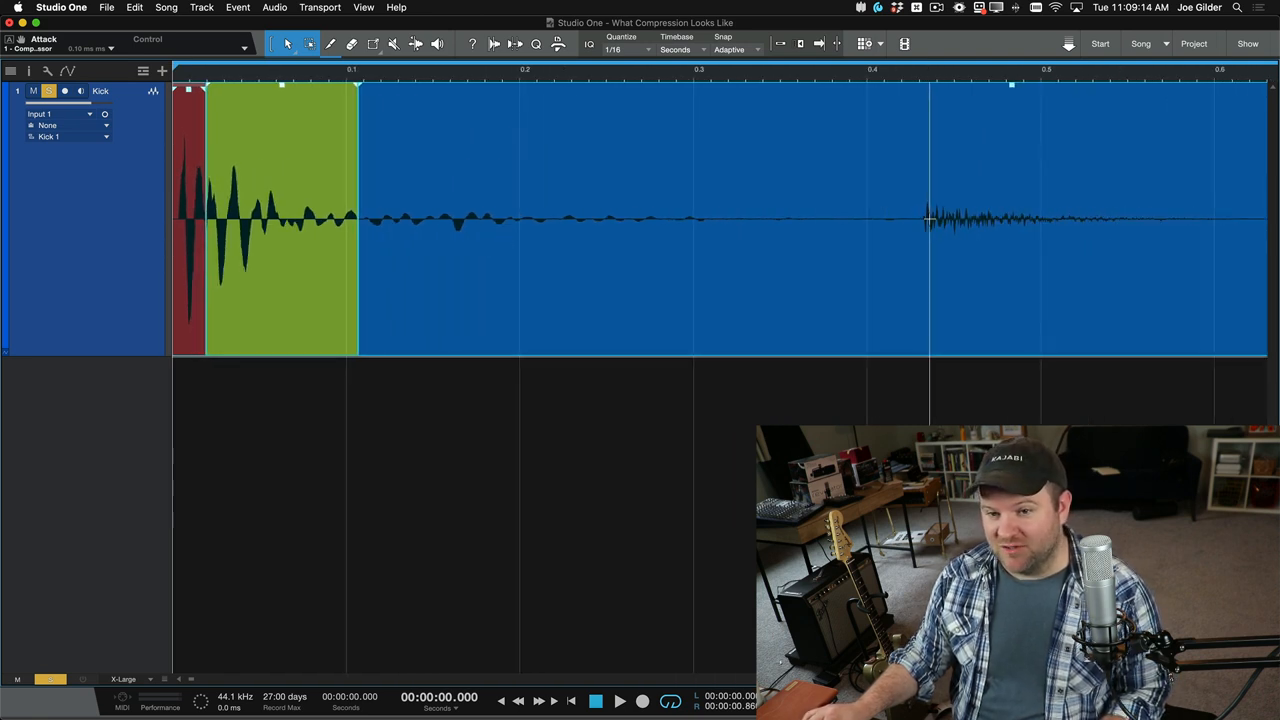
pyautogui.moveTo(530, 240)
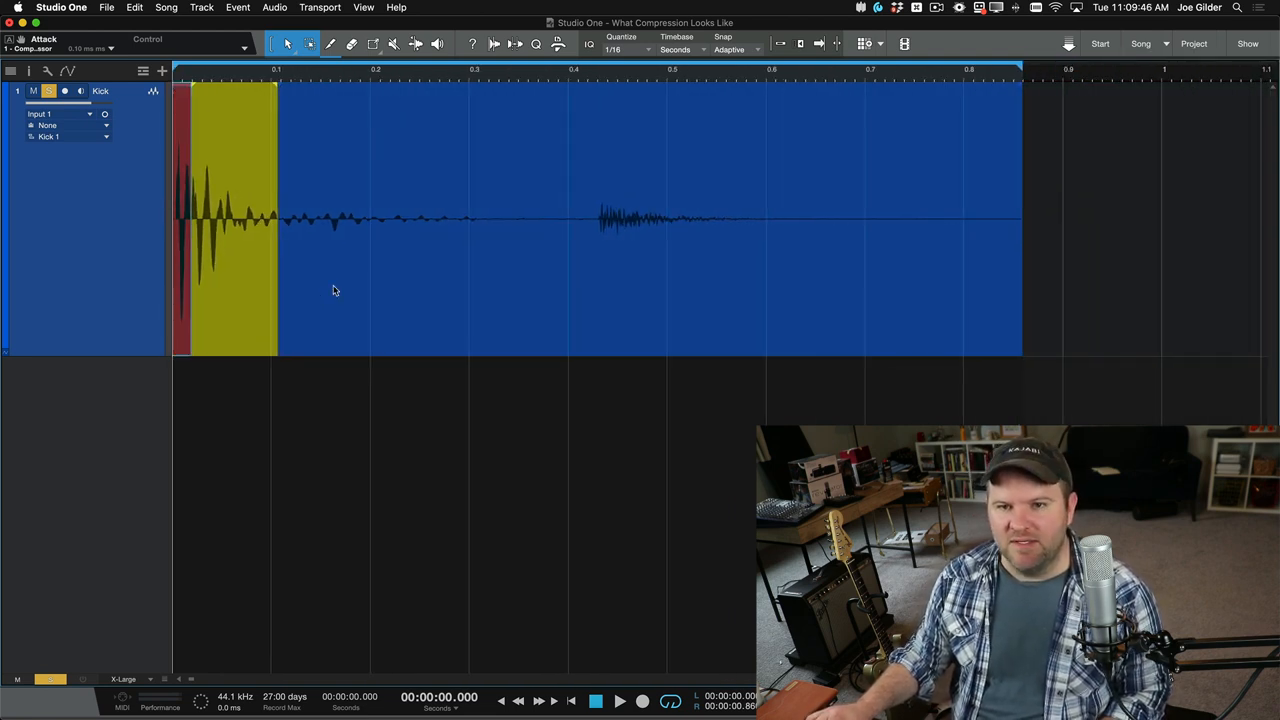
pyautogui.click(618, 700)
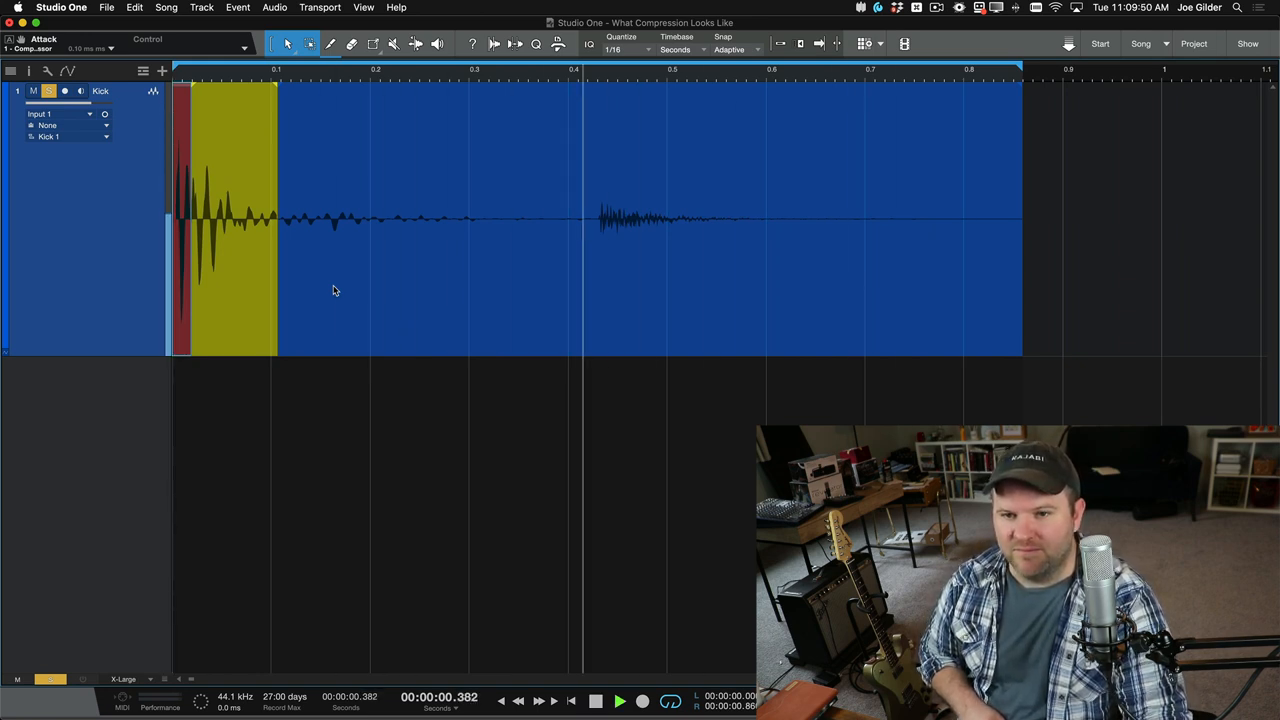
pyautogui.click(595, 700)
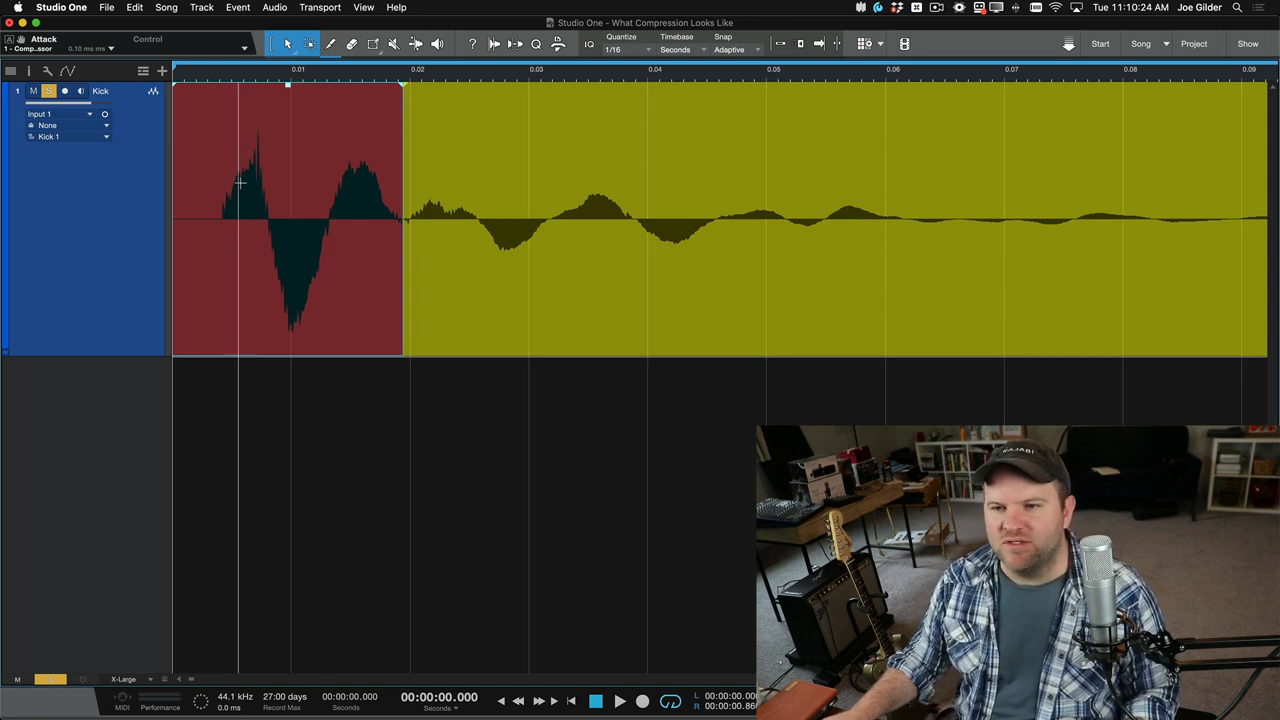
pyautogui.moveTo(236, 244)
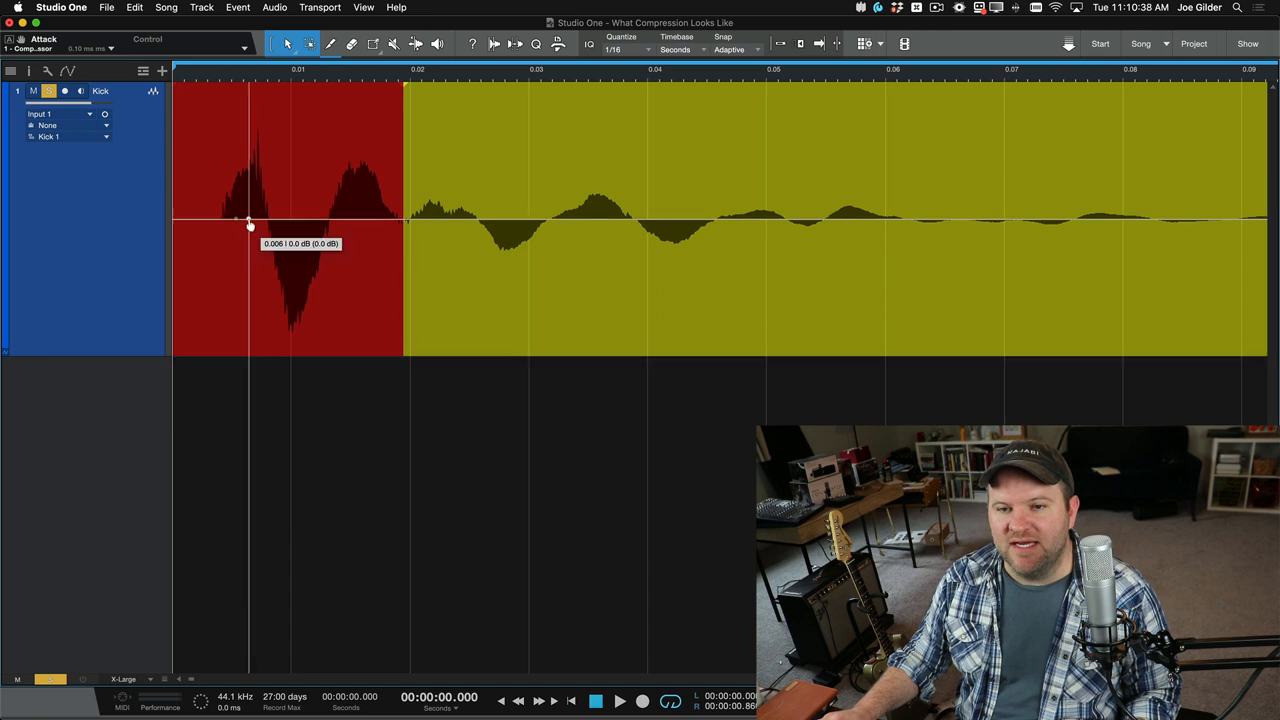
# Step: Add envelope points on the attack event, drag them into a dip, and audition
pyautogui.moveTo(250, 218); pyautogui.dragTo(243, 263)
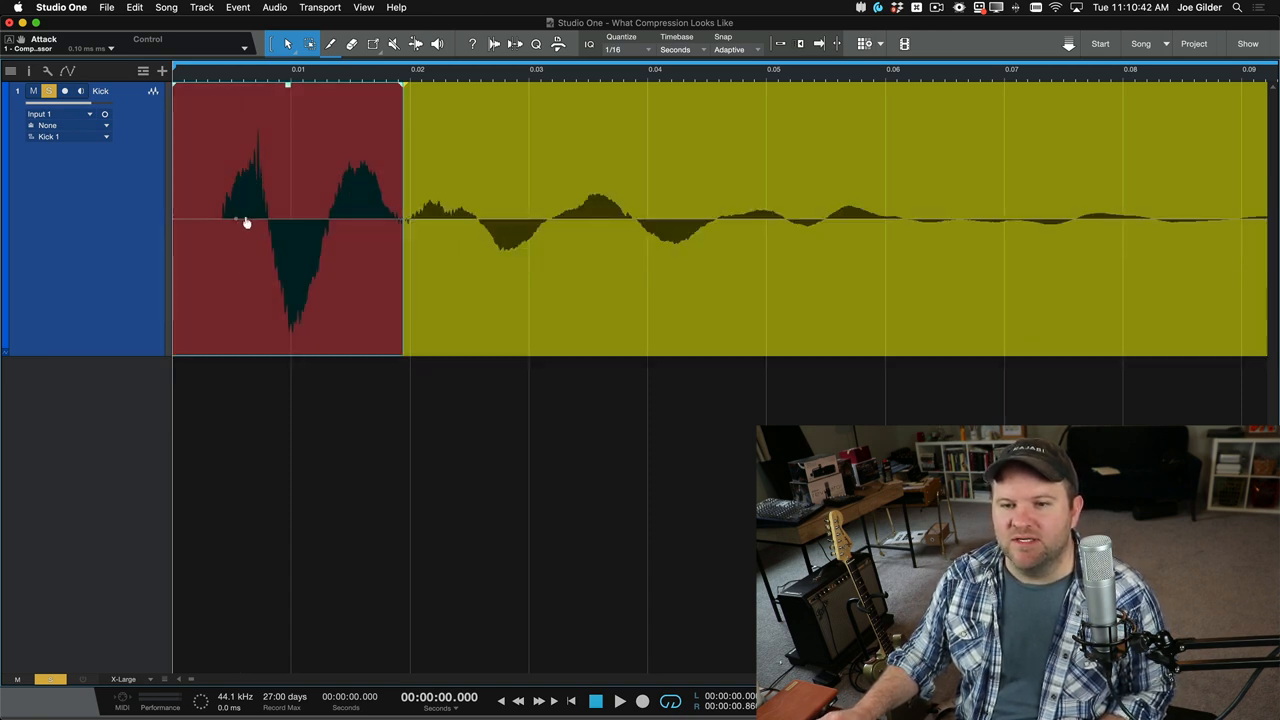
pyautogui.moveTo(248, 222); pyautogui.dragTo(248, 262)
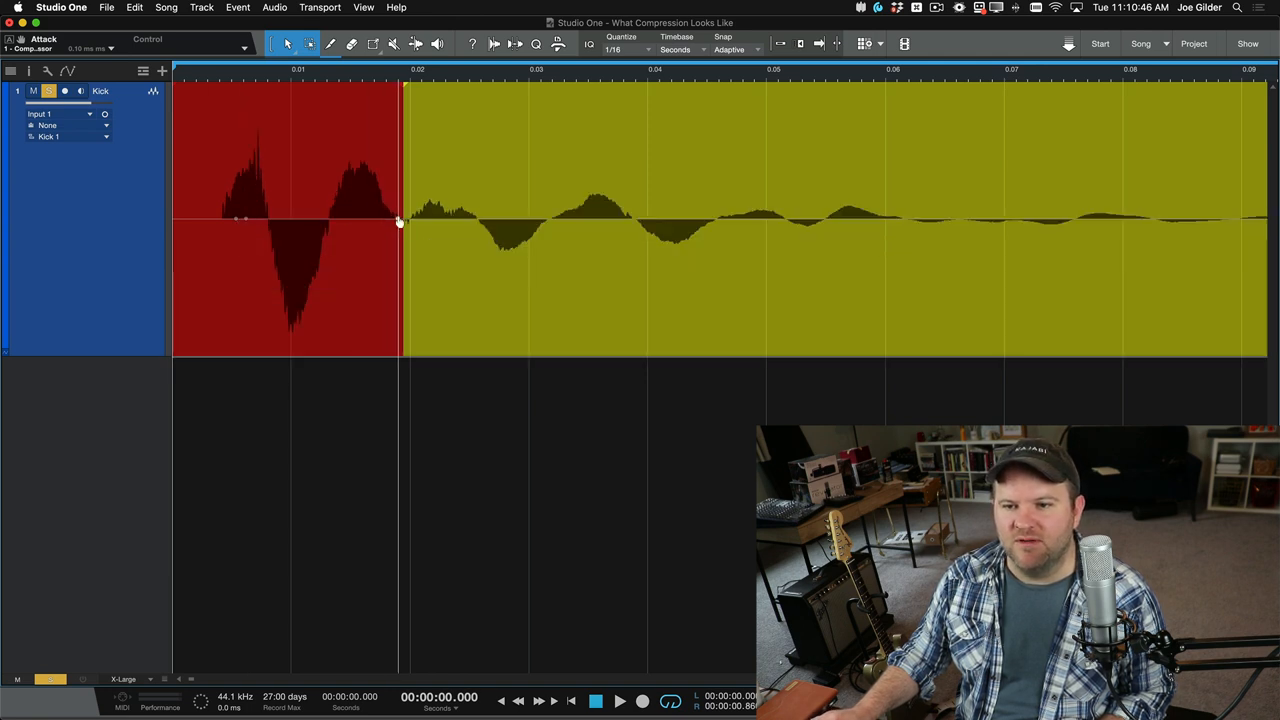
pyautogui.moveTo(399, 222); pyautogui.dragTo(254, 263)
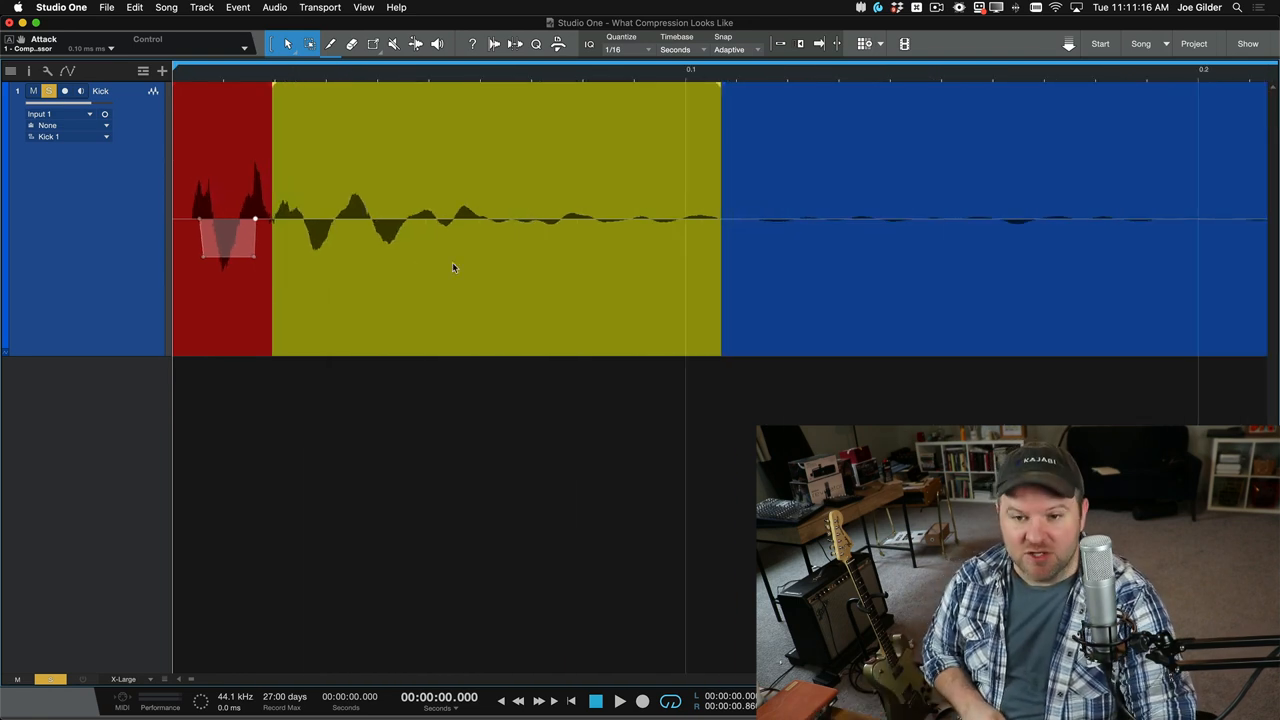
pyautogui.click(619, 701)
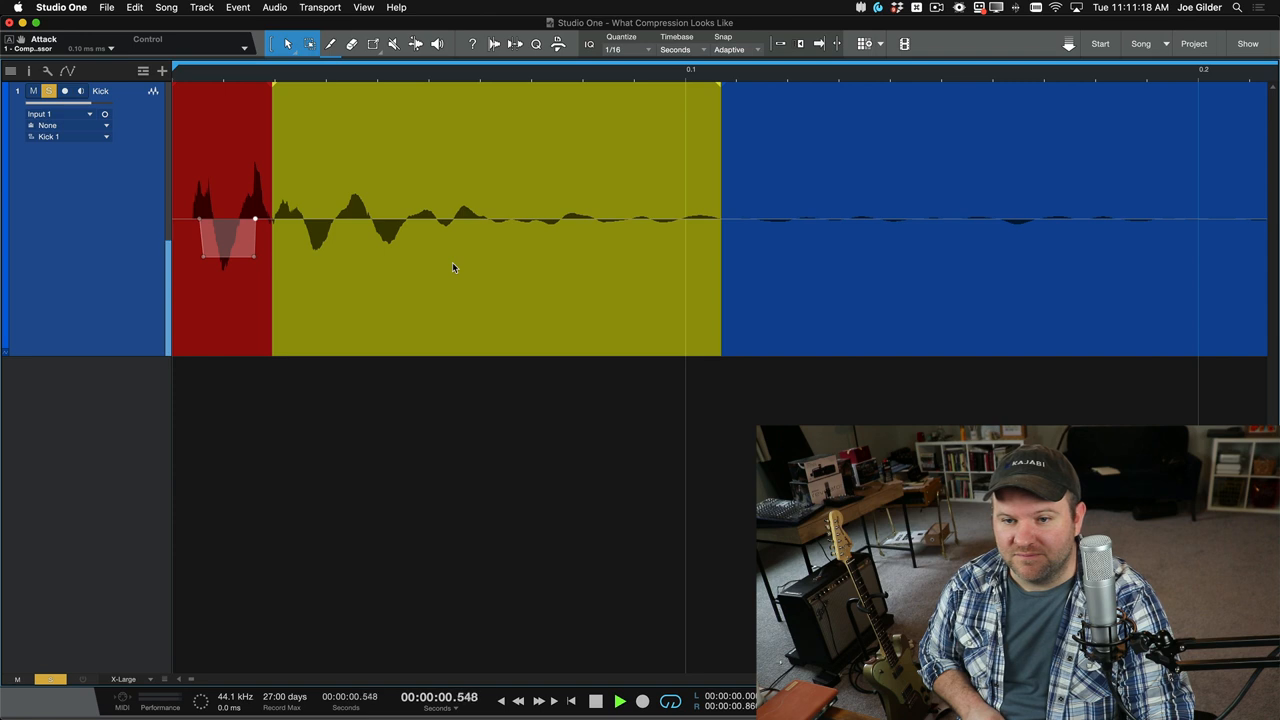
pyautogui.click(595, 700)
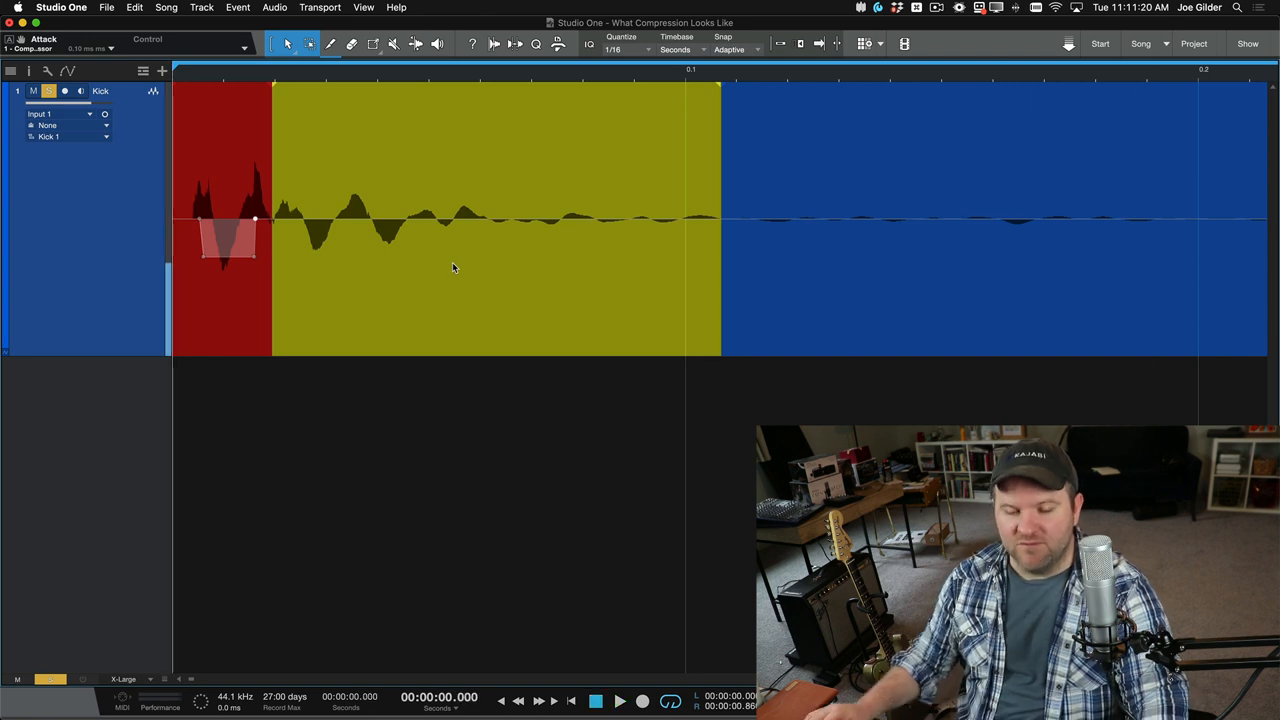
# Step: Reset the red attack section's volume envelope from its right-click menu
pyautogui.rightClick(230, 230)
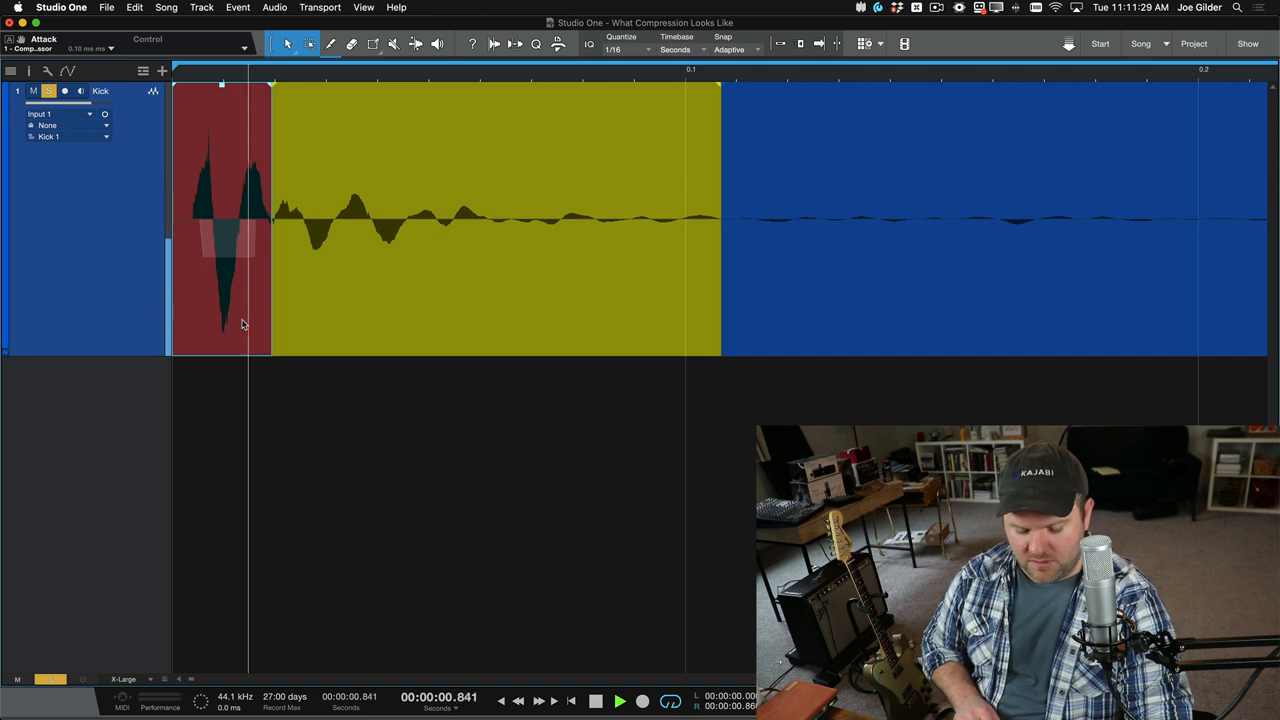
pyautogui.click(595, 700)
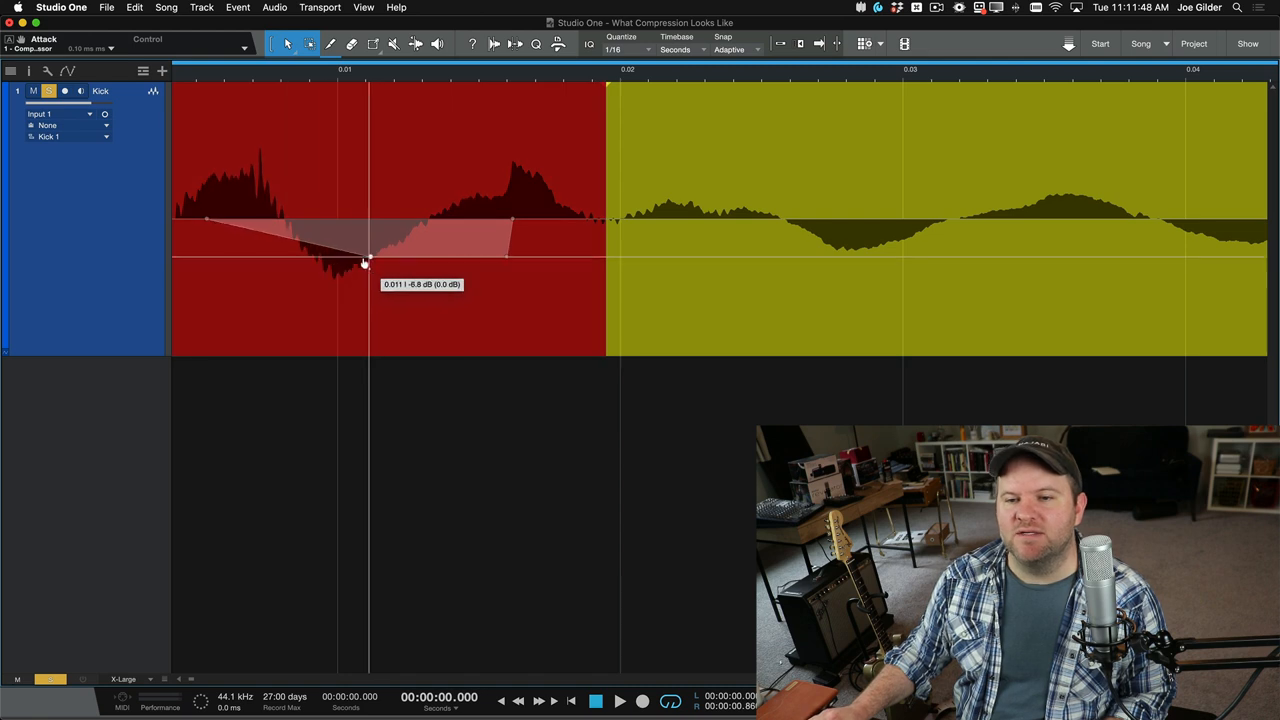
# Step: Drag the attack envelope points to -9 dB and -2.5 dB, forming a curved dip
pyautogui.moveTo(366, 263); pyautogui.dragTo(318, 232)
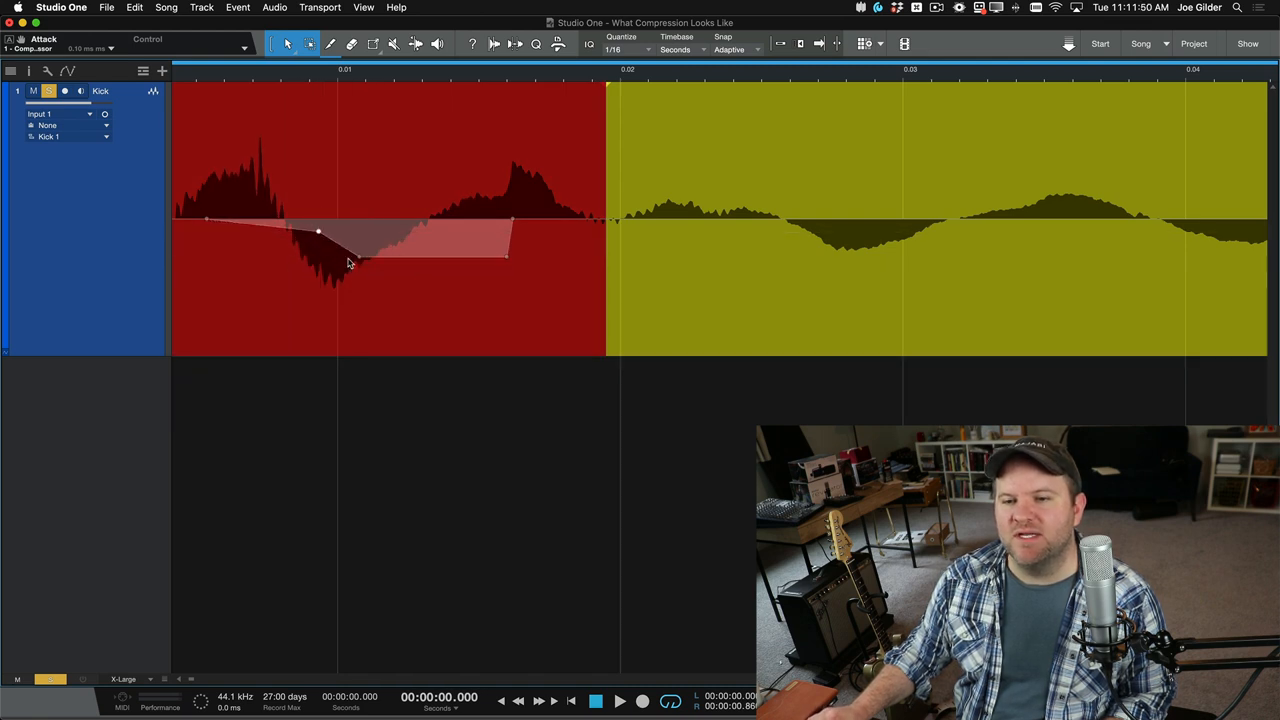
pyautogui.moveTo(318, 232); pyautogui.dragTo(413, 280)
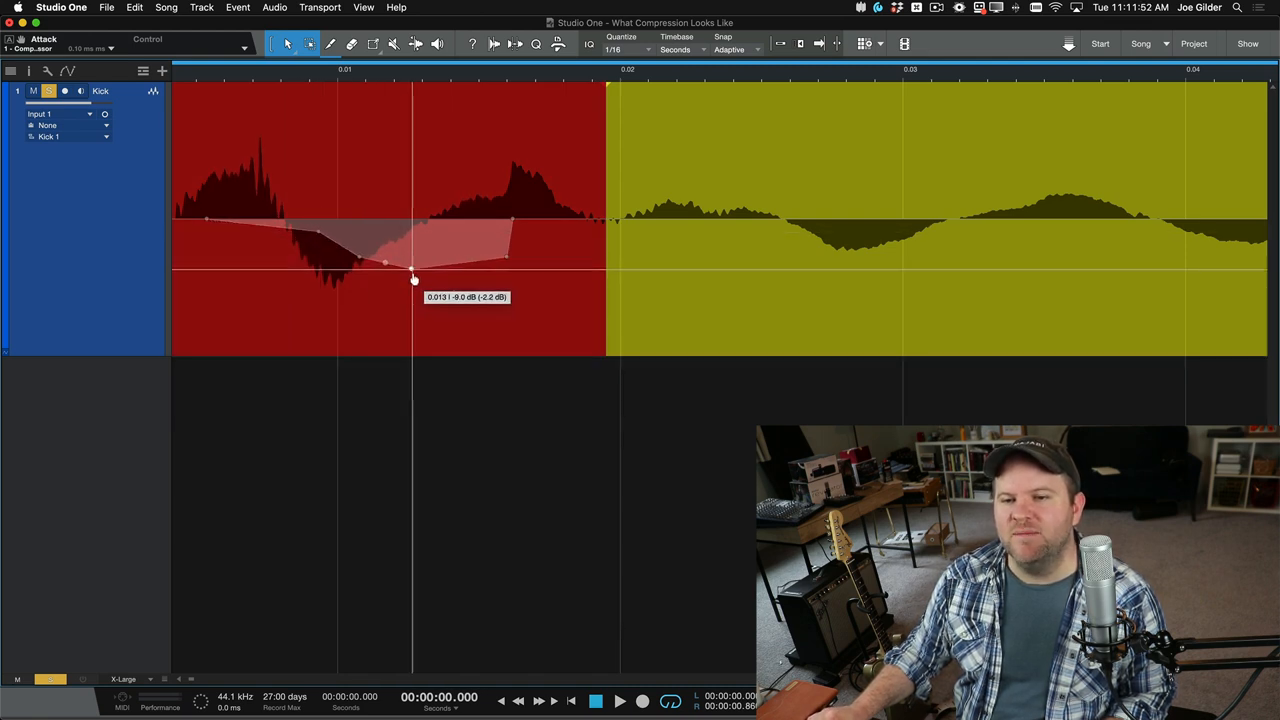
pyautogui.moveTo(414, 280); pyautogui.dragTo(325, 237)
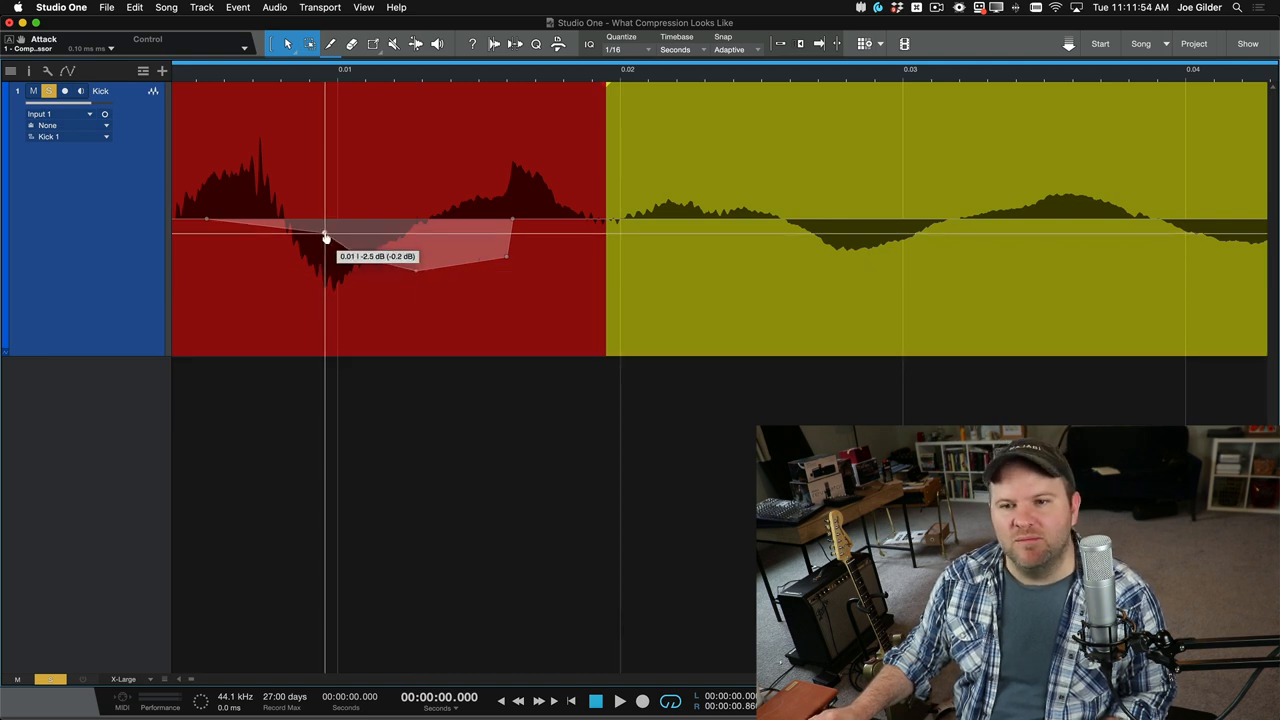
pyautogui.moveTo(325, 238); pyautogui.dragTo(363, 245)
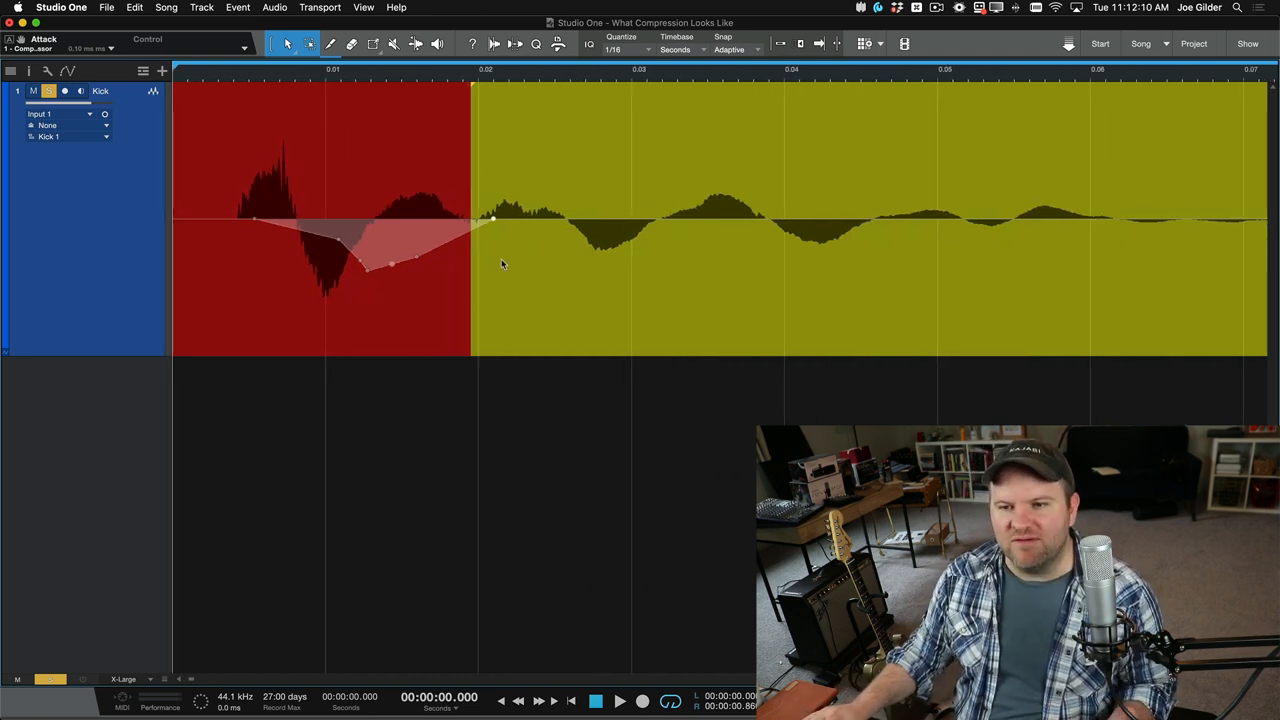
# Step: Audition the kick and bring up its Compressor with 0.10 ms attack and 1.00 ms release
pyautogui.rightClick(385, 300)
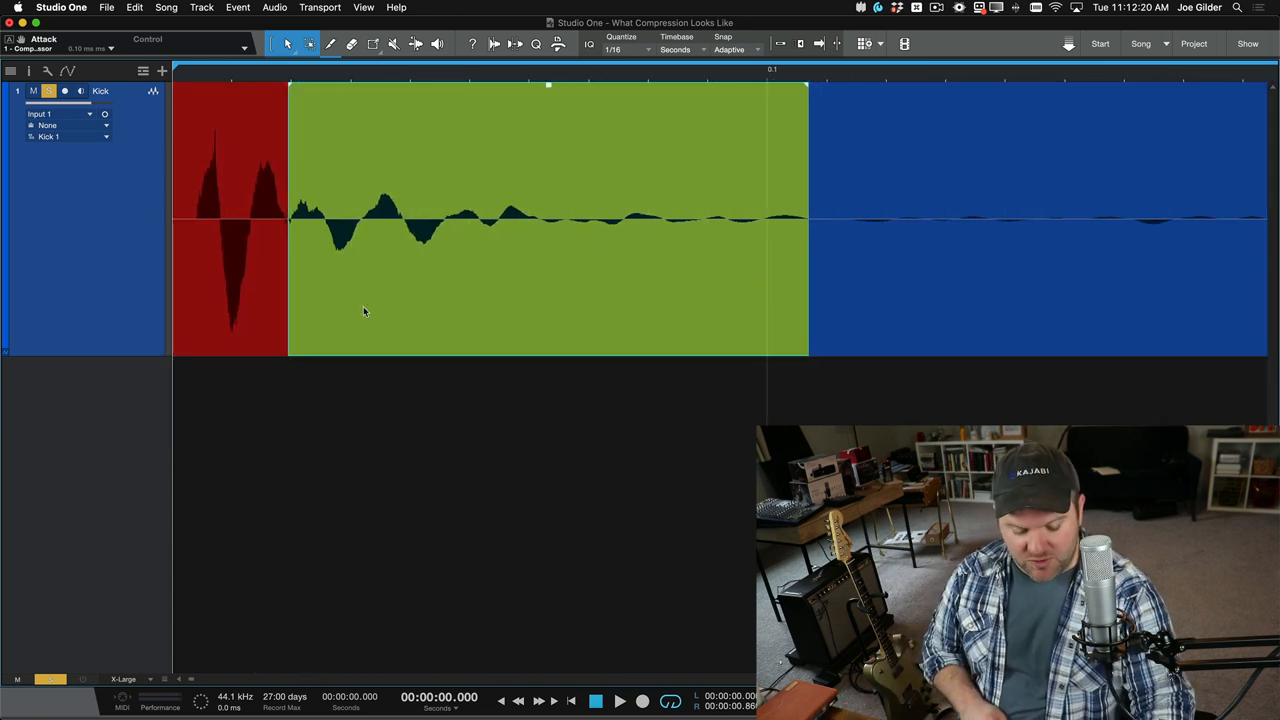
pyautogui.click(618, 701)
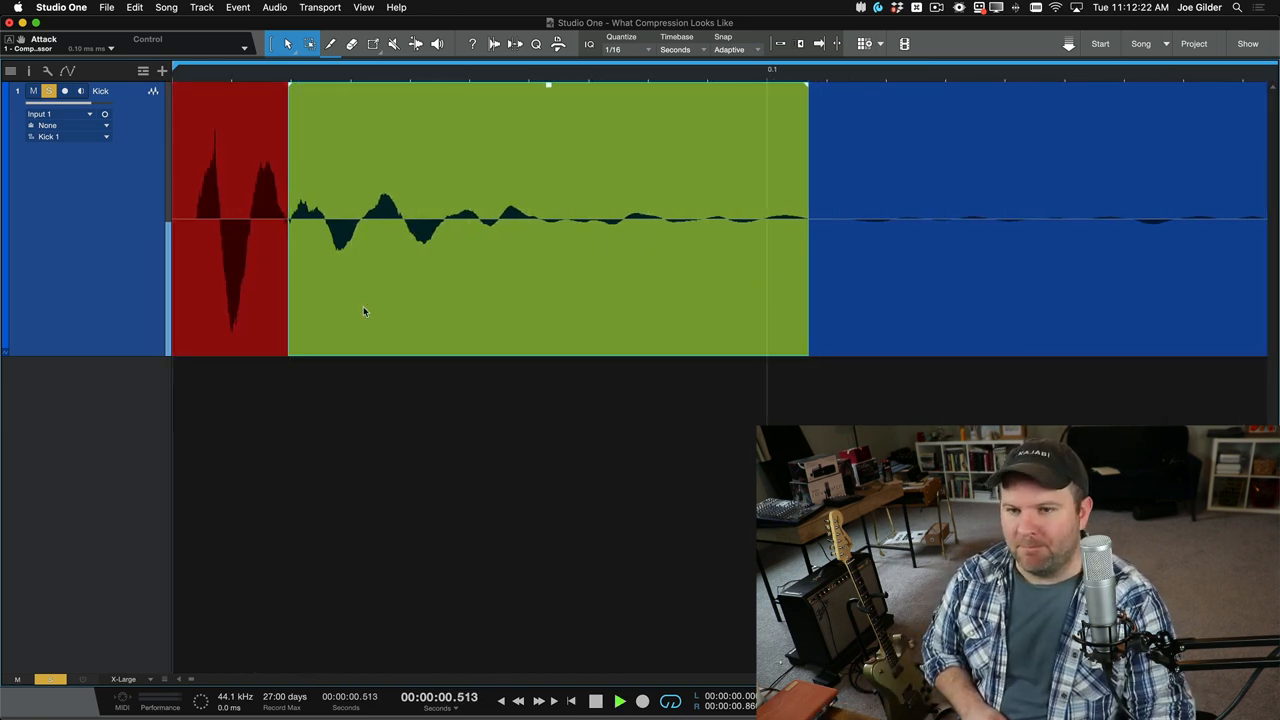
pyautogui.click(1109, 71)
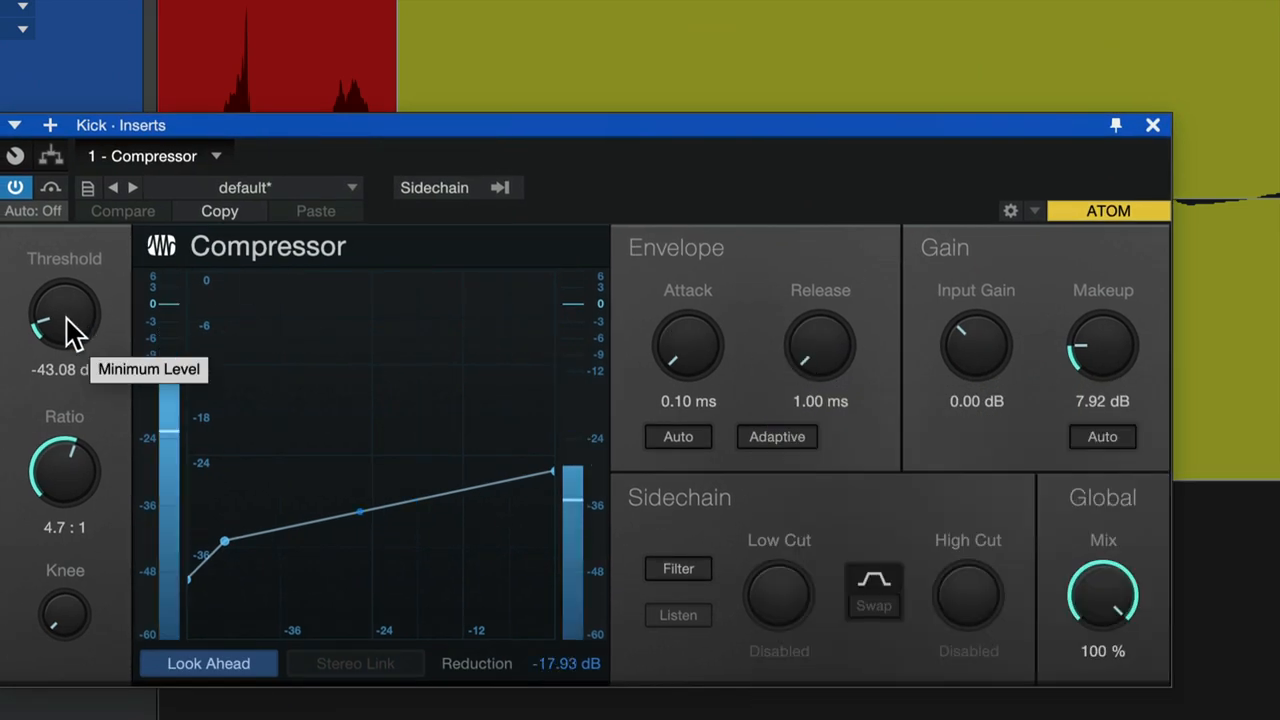
# Step: Raise the compressor ratio to about 5.1:1 and makeup gain to about 14.9 dB
pyautogui.moveTo(64, 470); pyautogui.dragTo(64, 455)
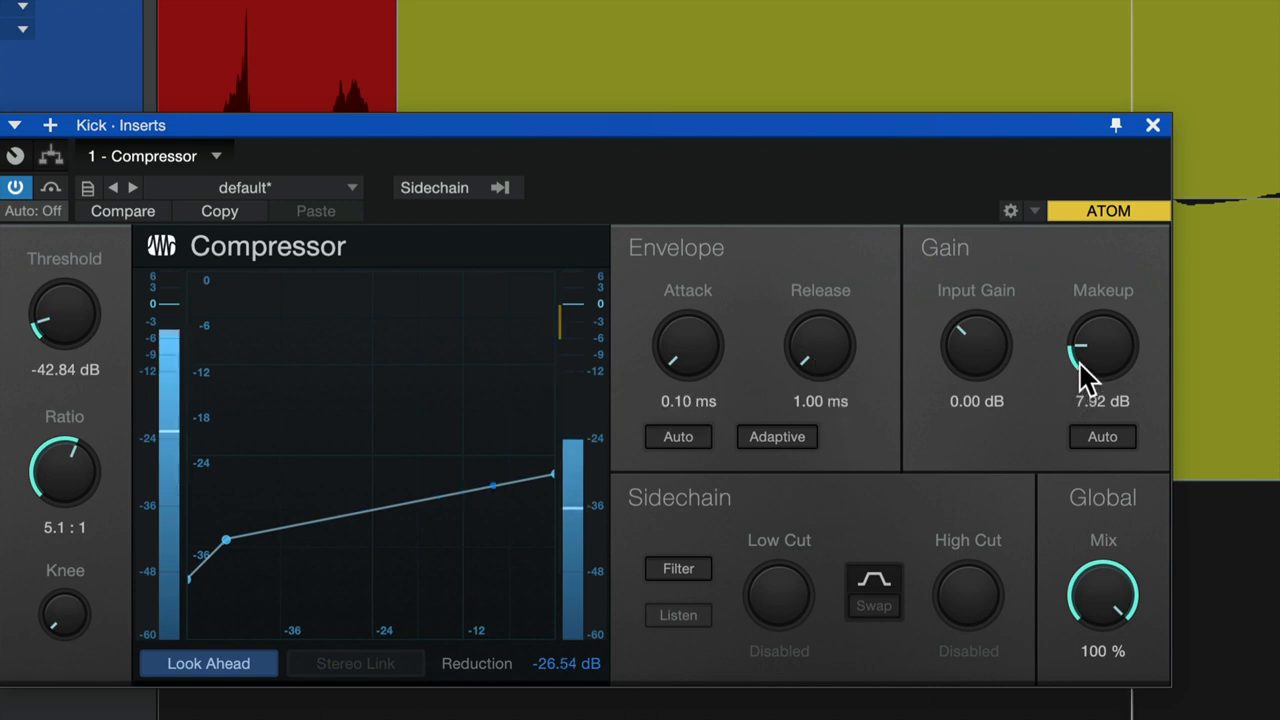
pyautogui.moveTo(1102, 360); pyautogui.dragTo(1082, 325)
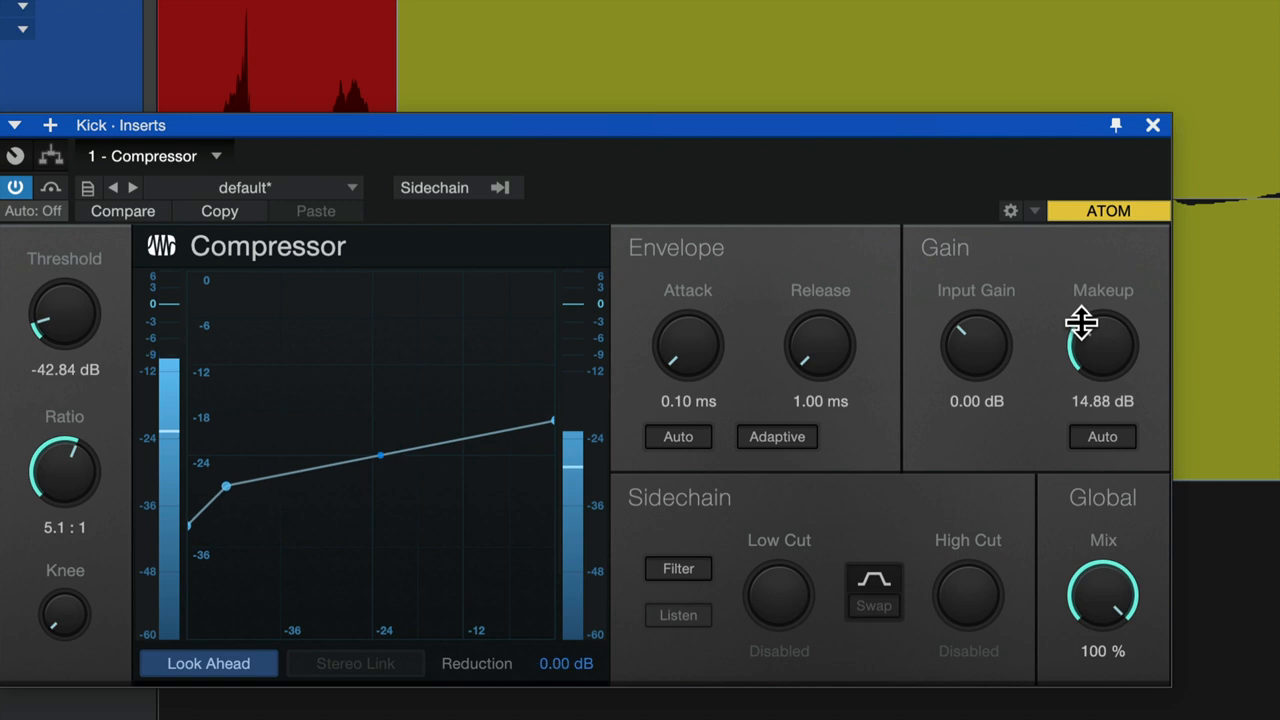
pyautogui.moveTo(1100, 345); pyautogui.dragTo(1080, 322)
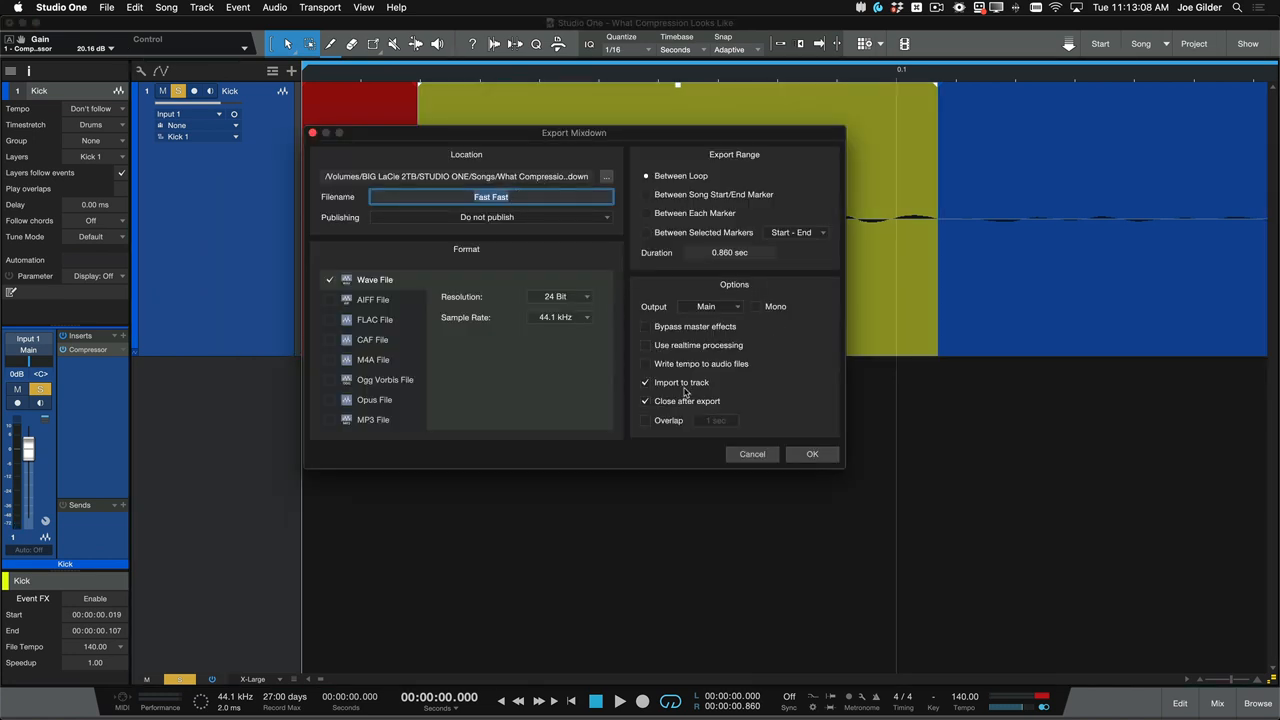
# Step: Confirm the Fast Fast mixdown export so it imports onto a new track
pyautogui.click(812, 454)
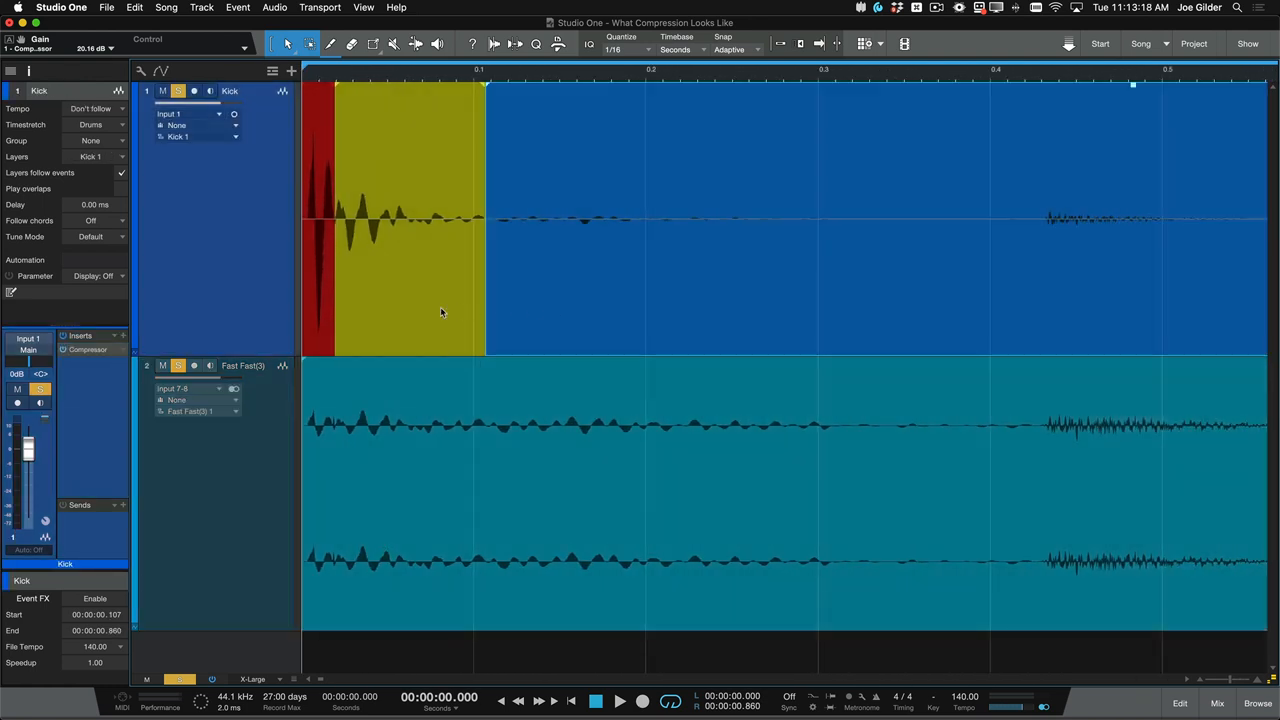
# Step: Compare the Fast Fast bounce with the original, mute the Kick track, and reopen its compressor
pyautogui.rightClick(440, 312)
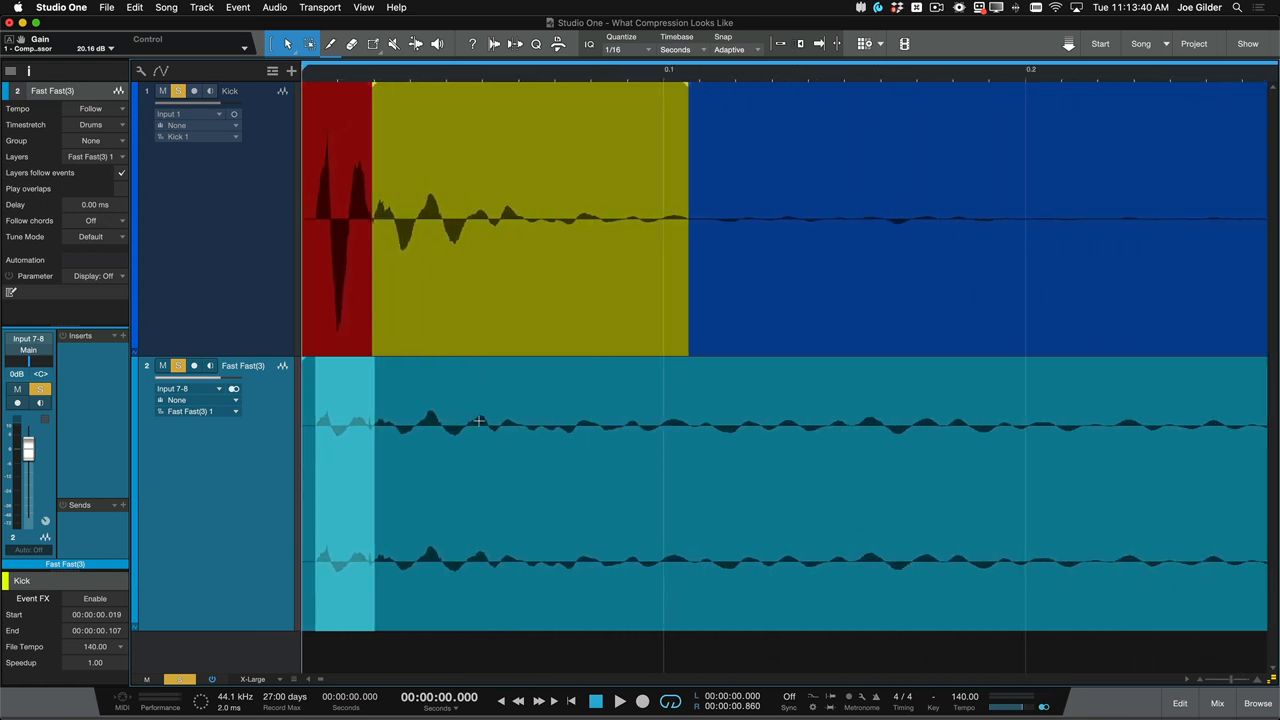
pyautogui.moveTo(337, 446)
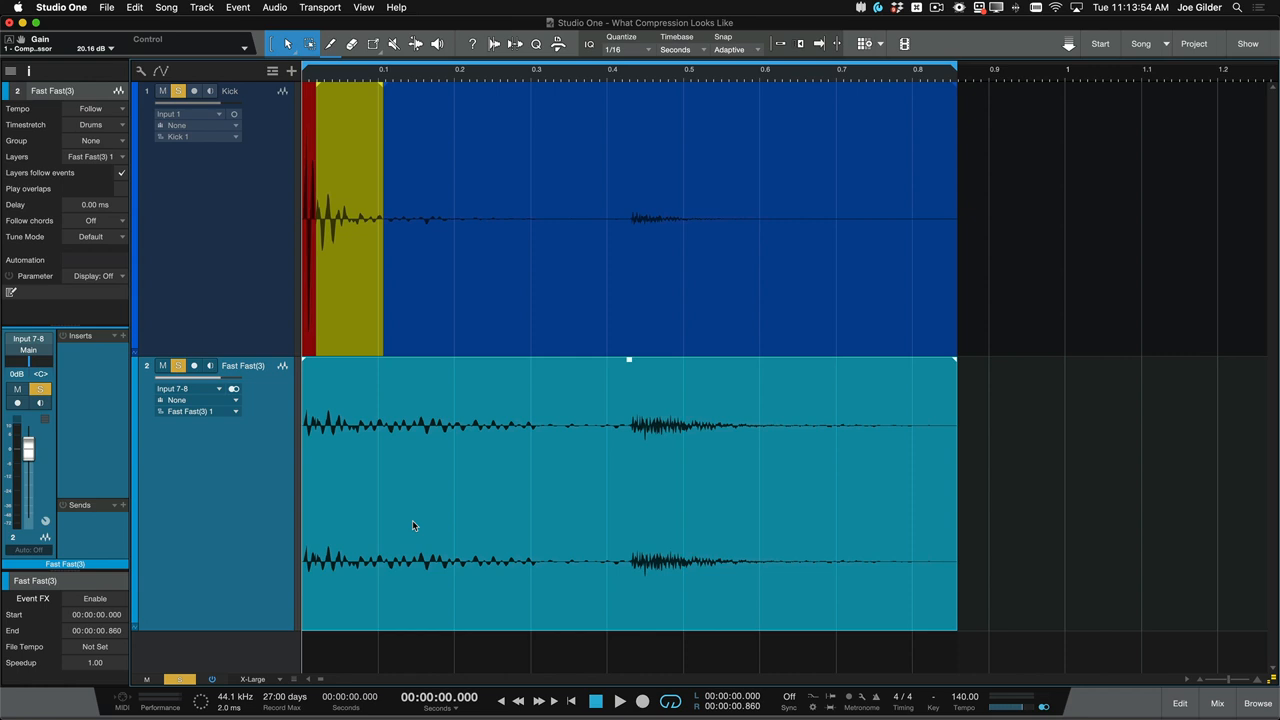
pyautogui.moveTo(642, 336)
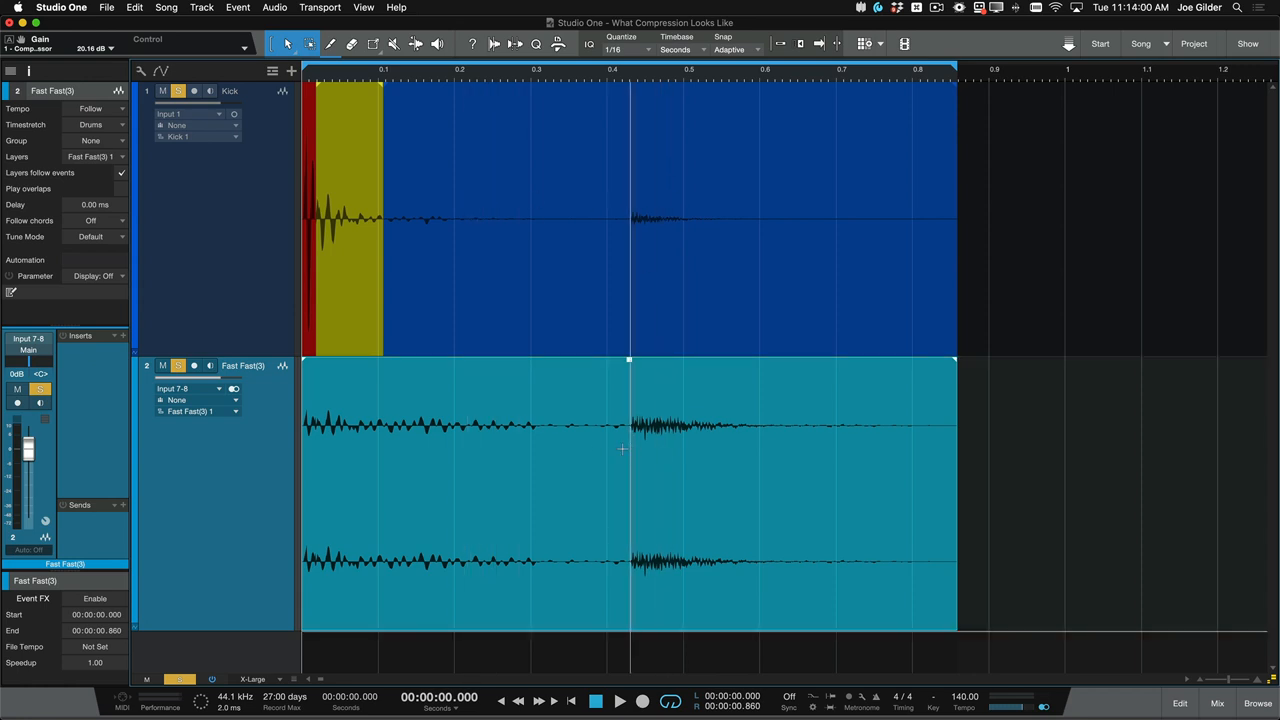
pyautogui.moveTo(628, 467)
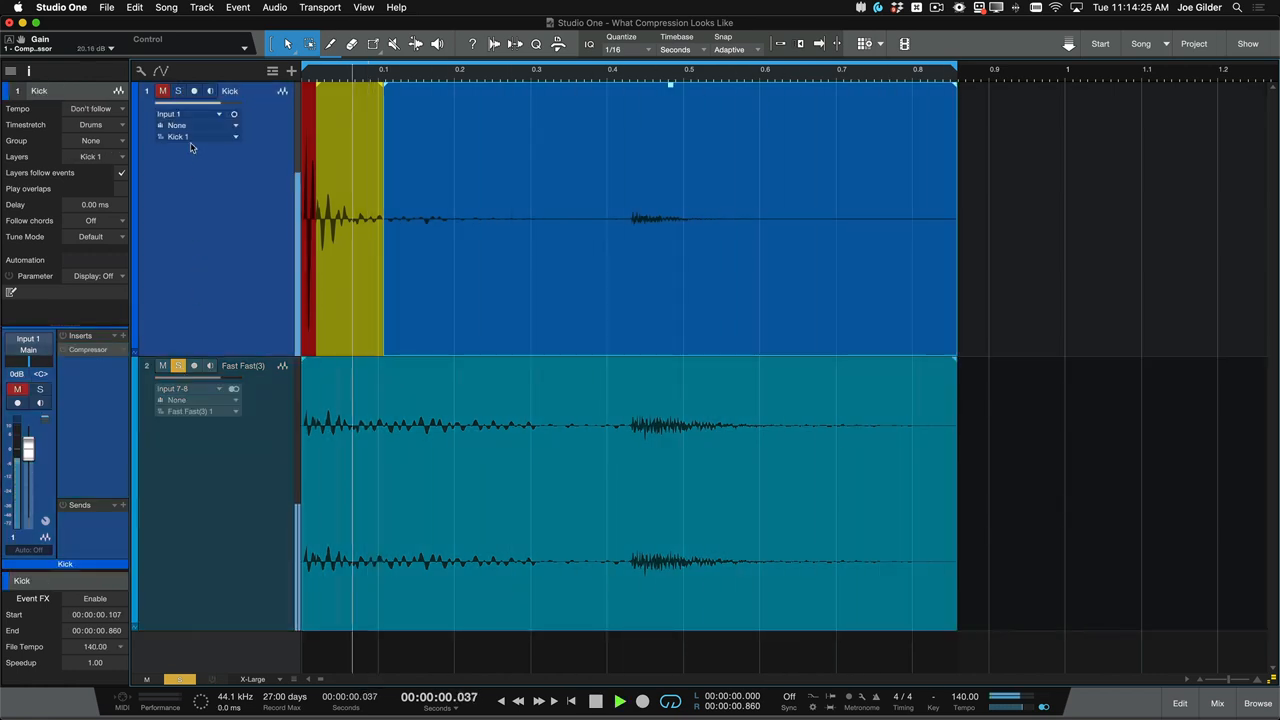
pyautogui.click(178, 91)
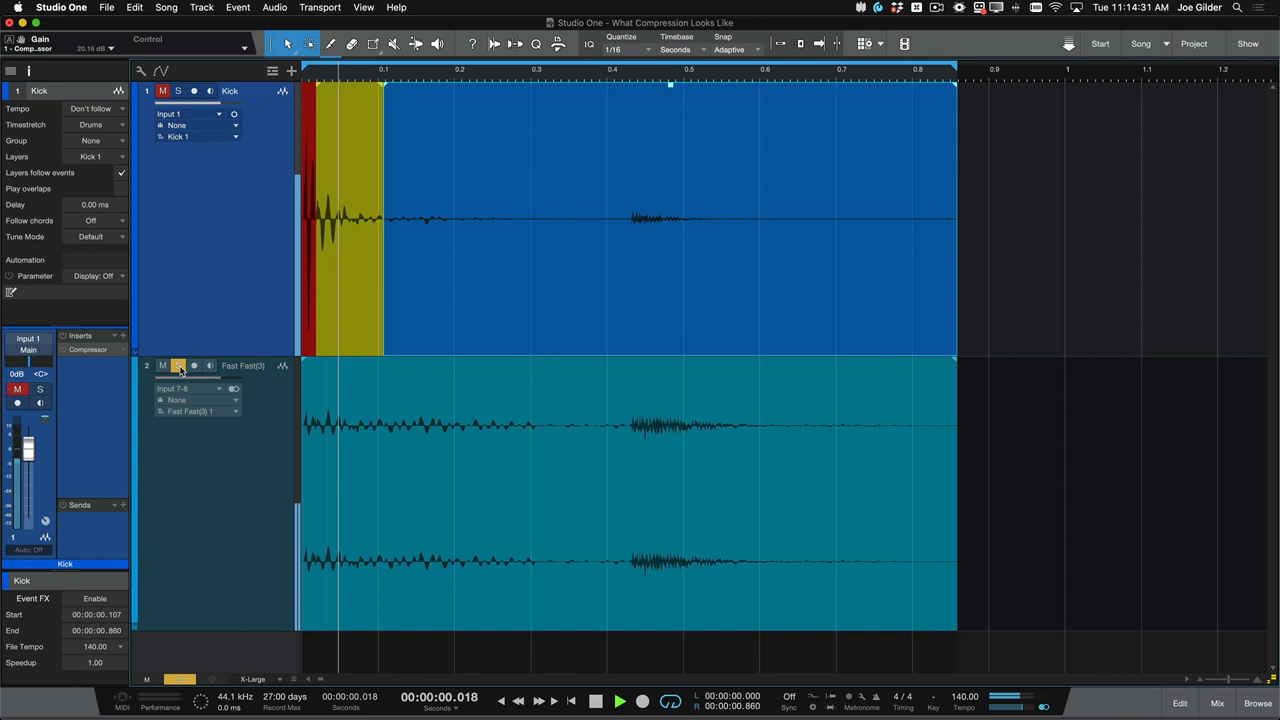
pyautogui.click(595, 701)
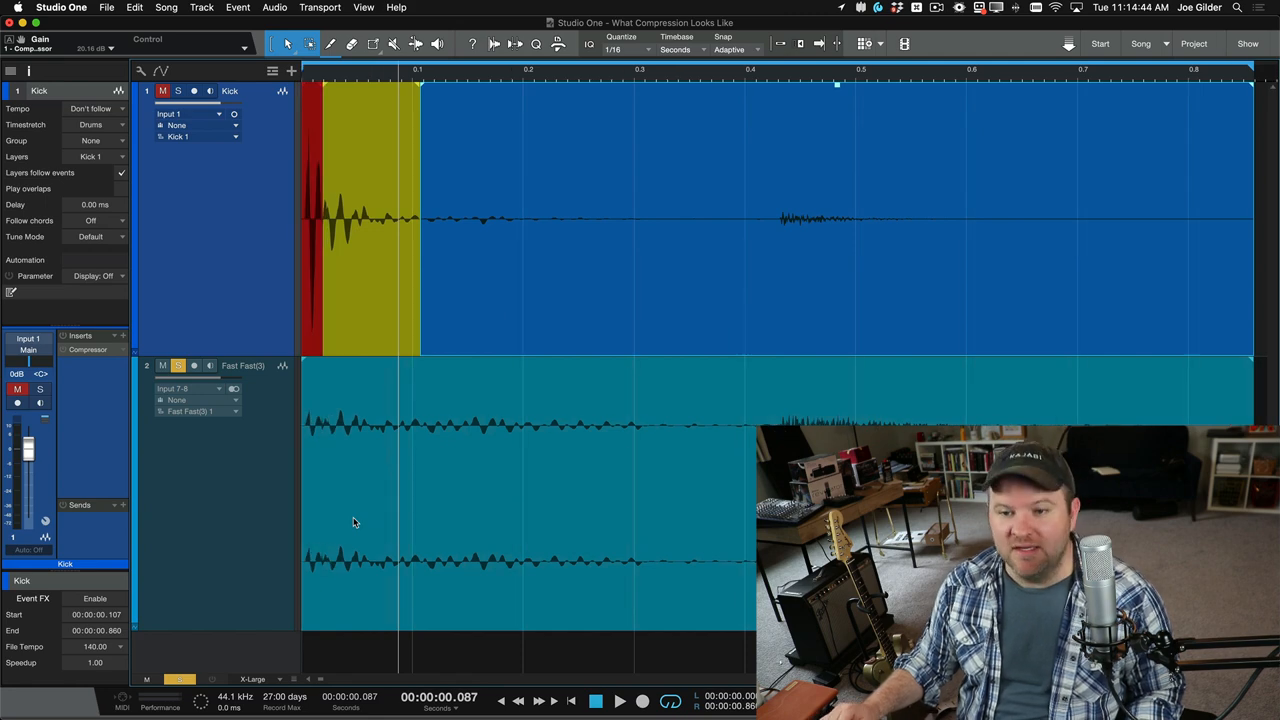
pyautogui.moveTo(292, 381)
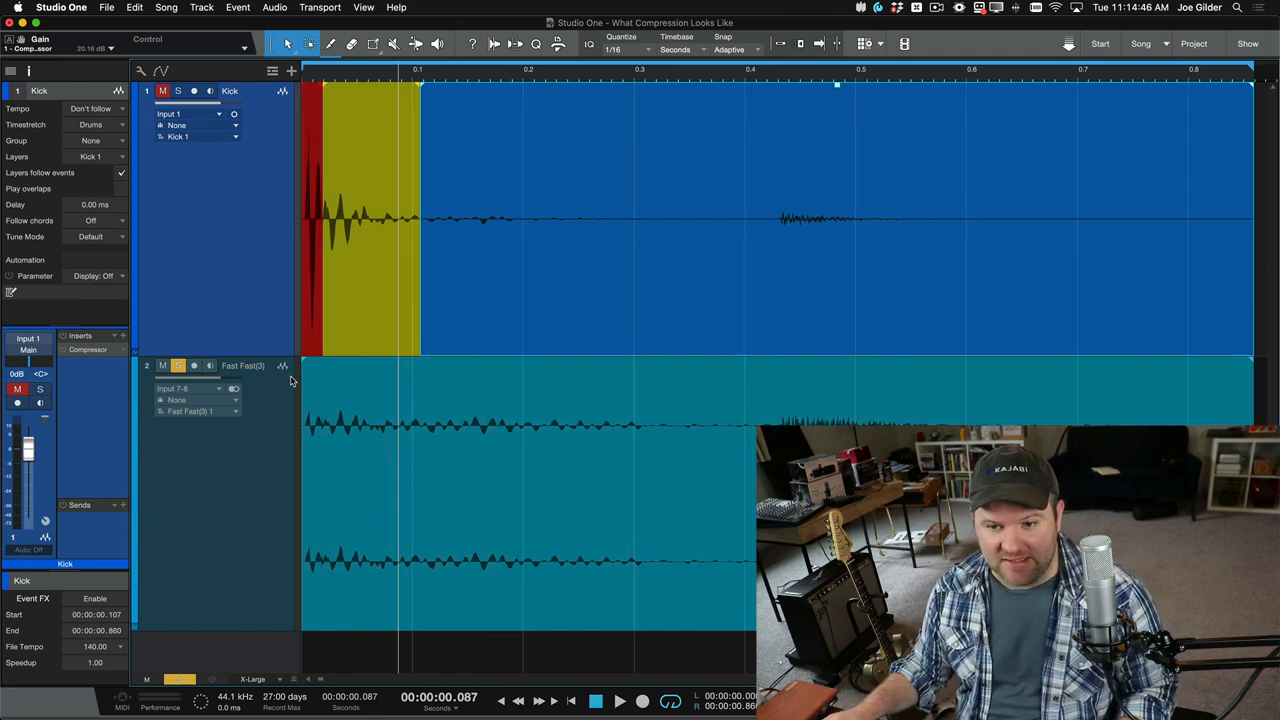
pyautogui.doubleClick(88, 349)
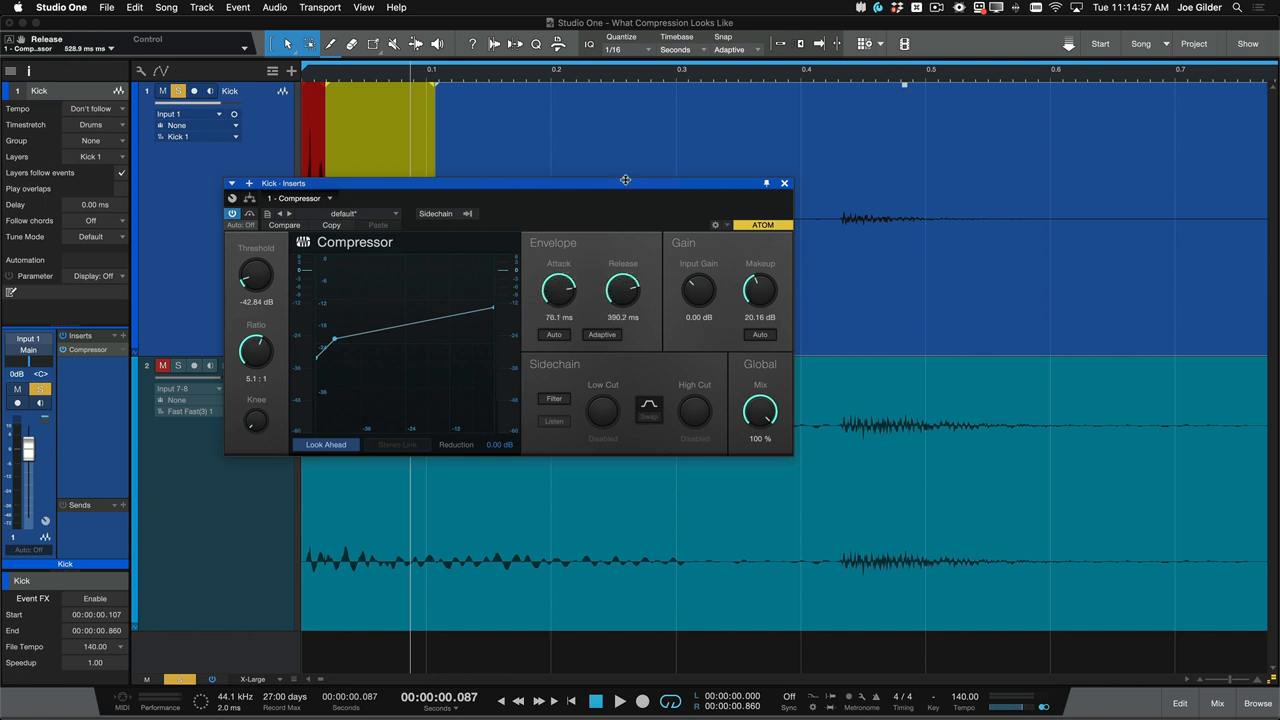
# Step: Set attack and release to 100 ms, audition, and lower makeup gain to about 7.92 dB
pyautogui.moveTo(558, 290); pyautogui.dragTo(558, 280)
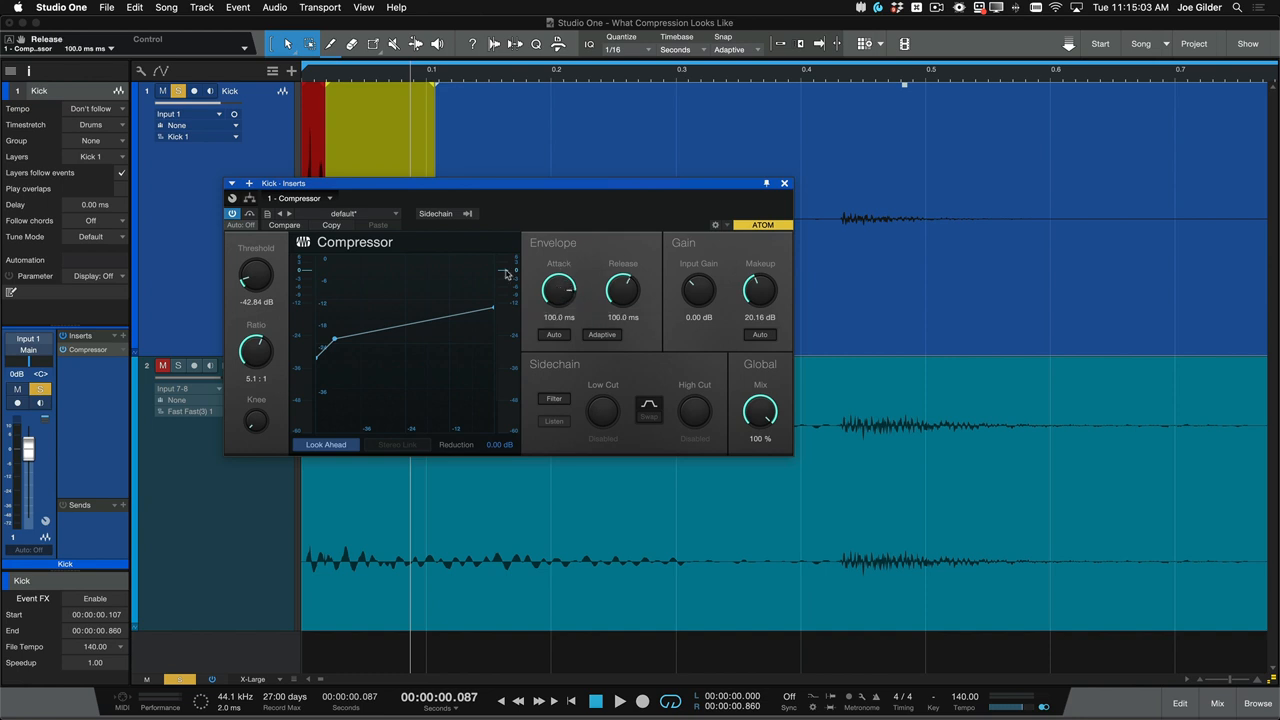
pyautogui.moveTo(760, 290); pyautogui.dragTo(760, 310)
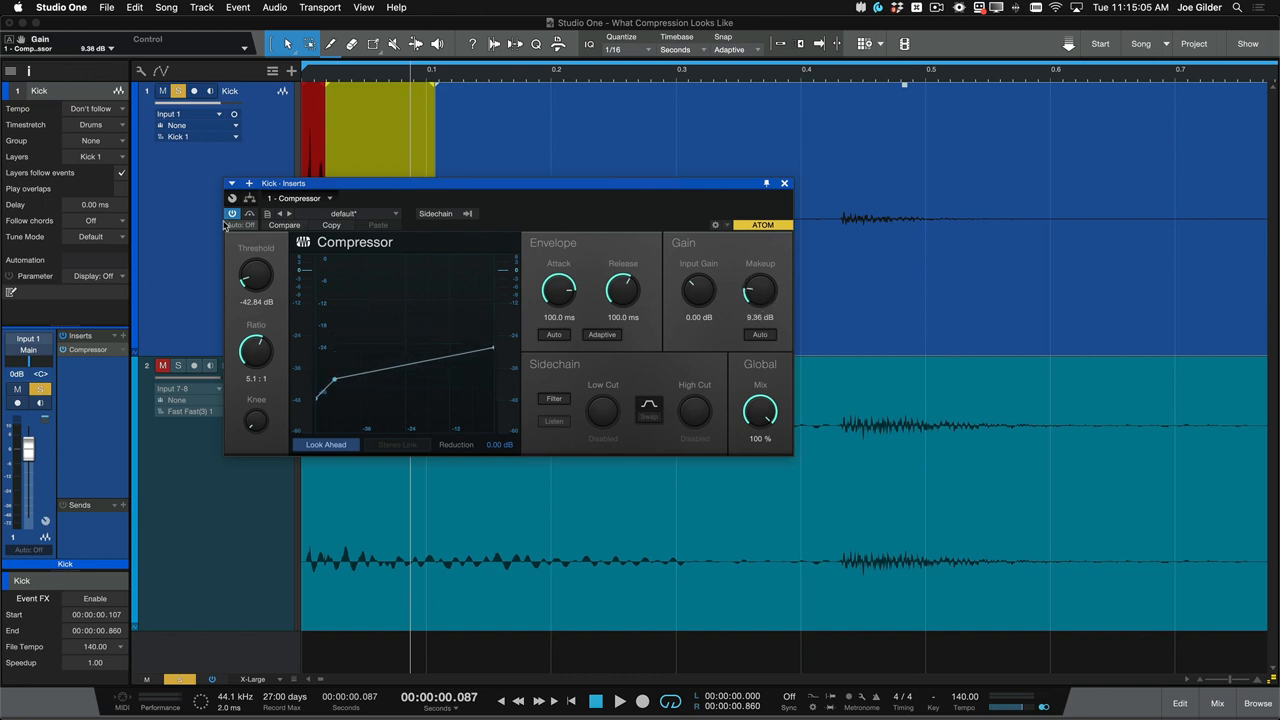
pyautogui.click(619, 700)
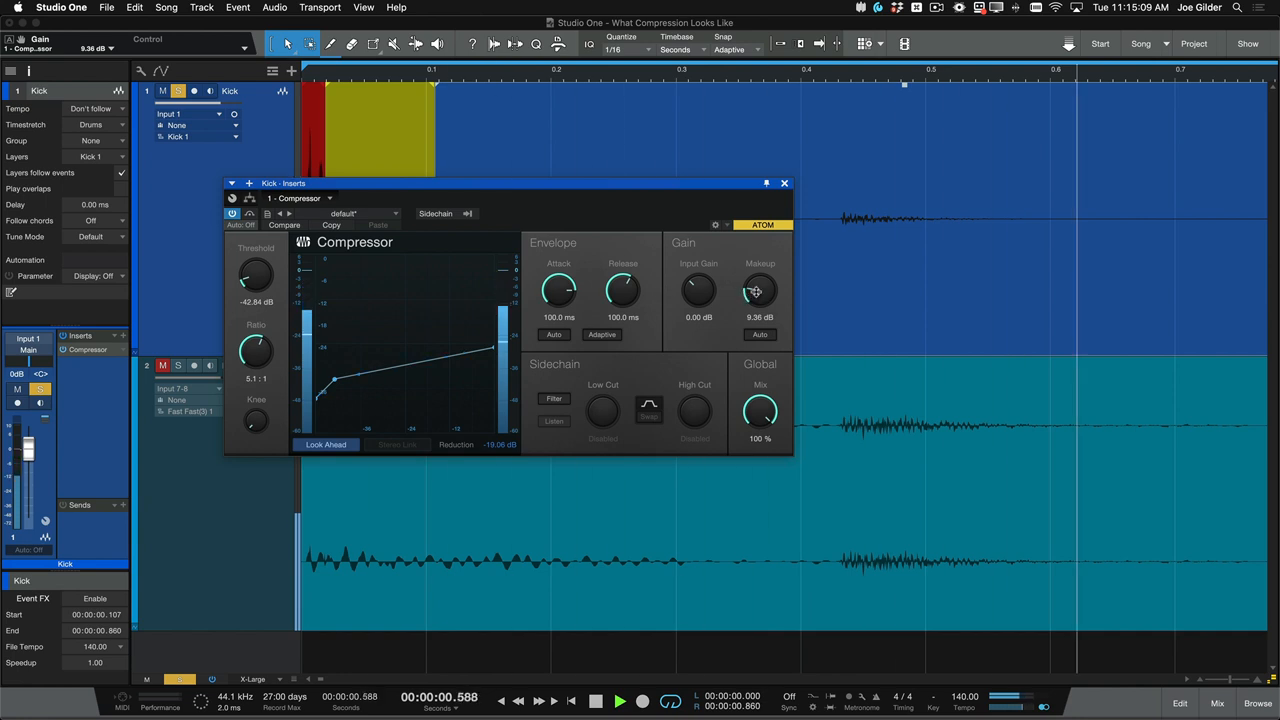
pyautogui.moveTo(760, 290); pyautogui.dragTo(760, 305)
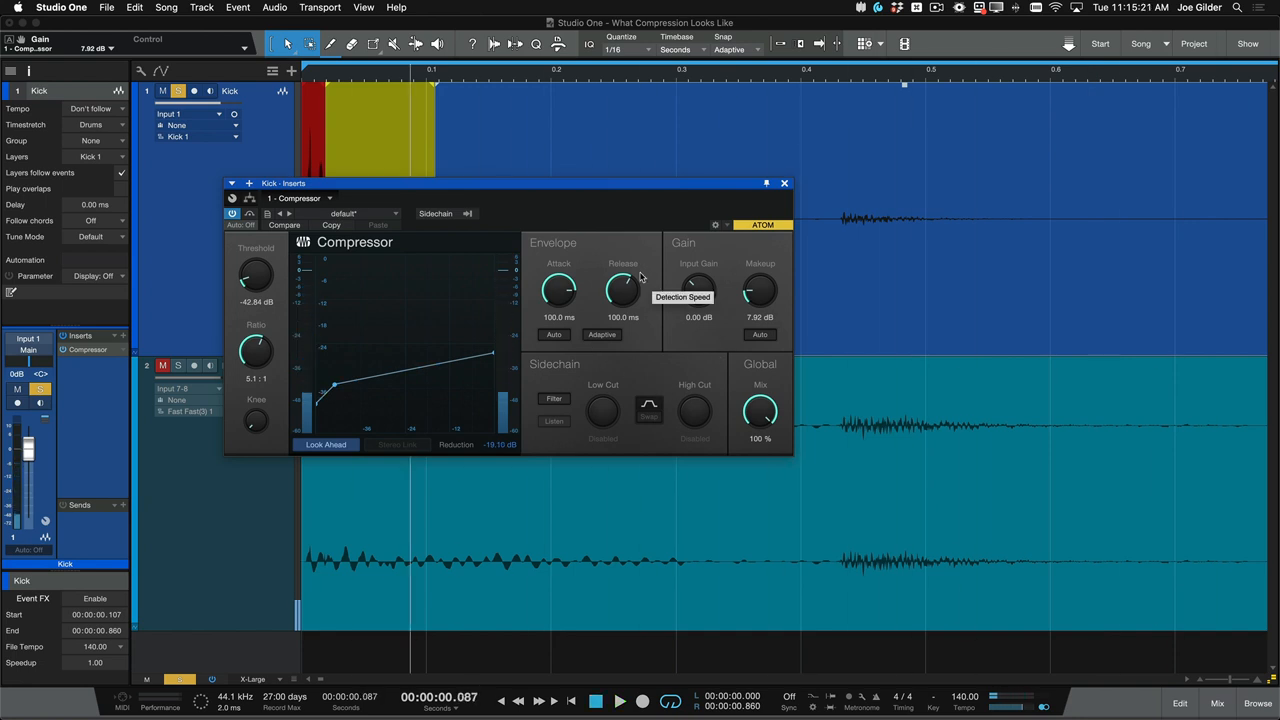
pyautogui.click(784, 183)
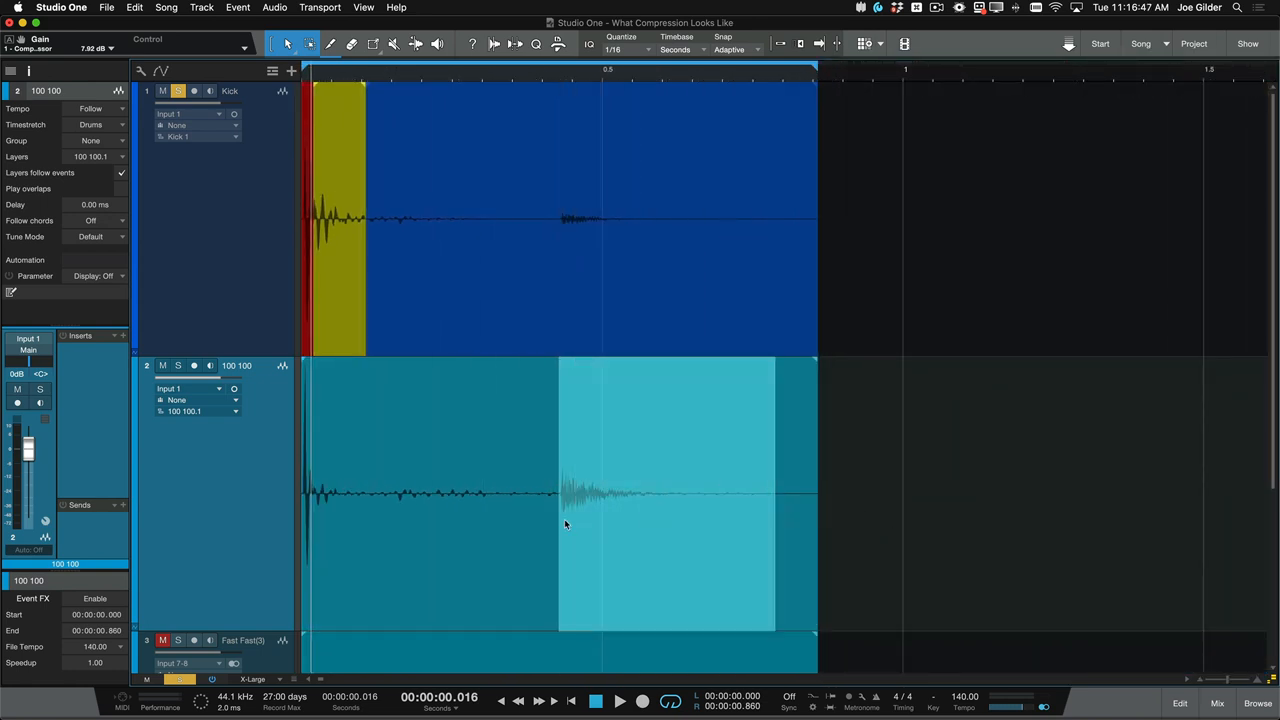
# Step: Solo and audition the 100 100 track, clear the solo, and reopen the Kick compressor
pyautogui.click(178, 365)
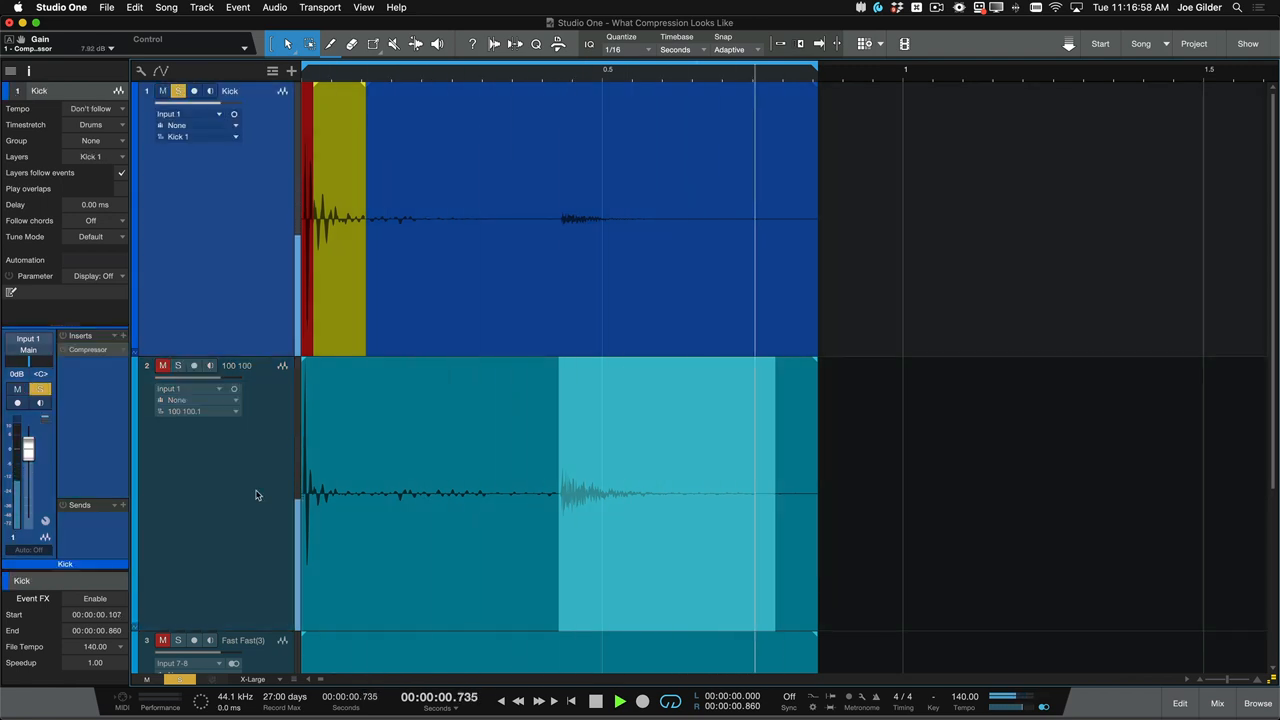
pyautogui.moveTo(178, 365)
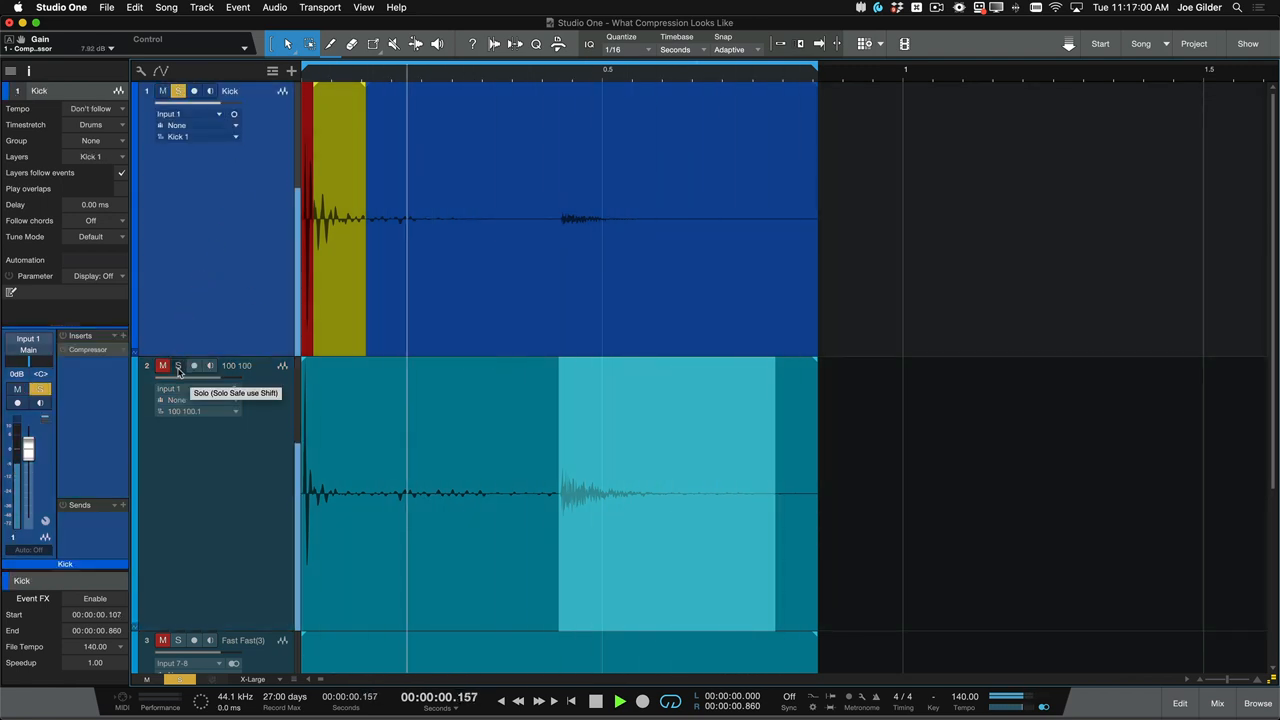
pyautogui.click(177, 365)
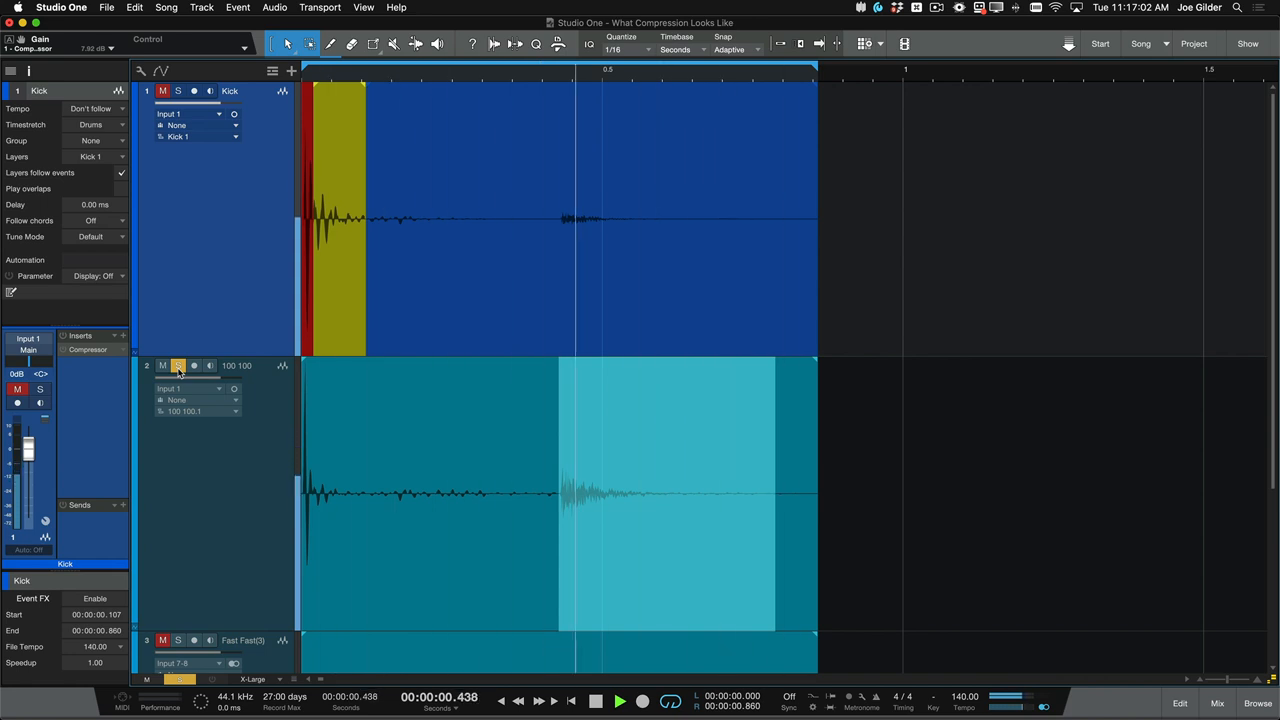
pyautogui.click(177, 365)
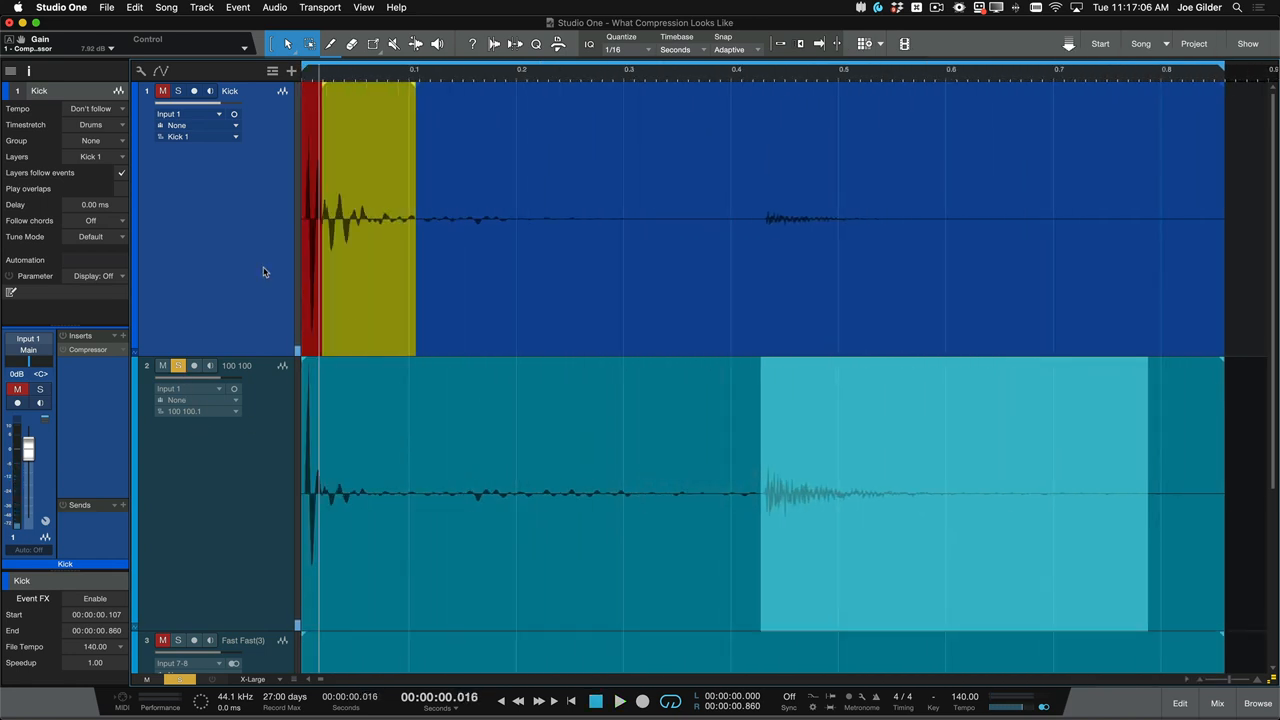
pyautogui.click(177, 365)
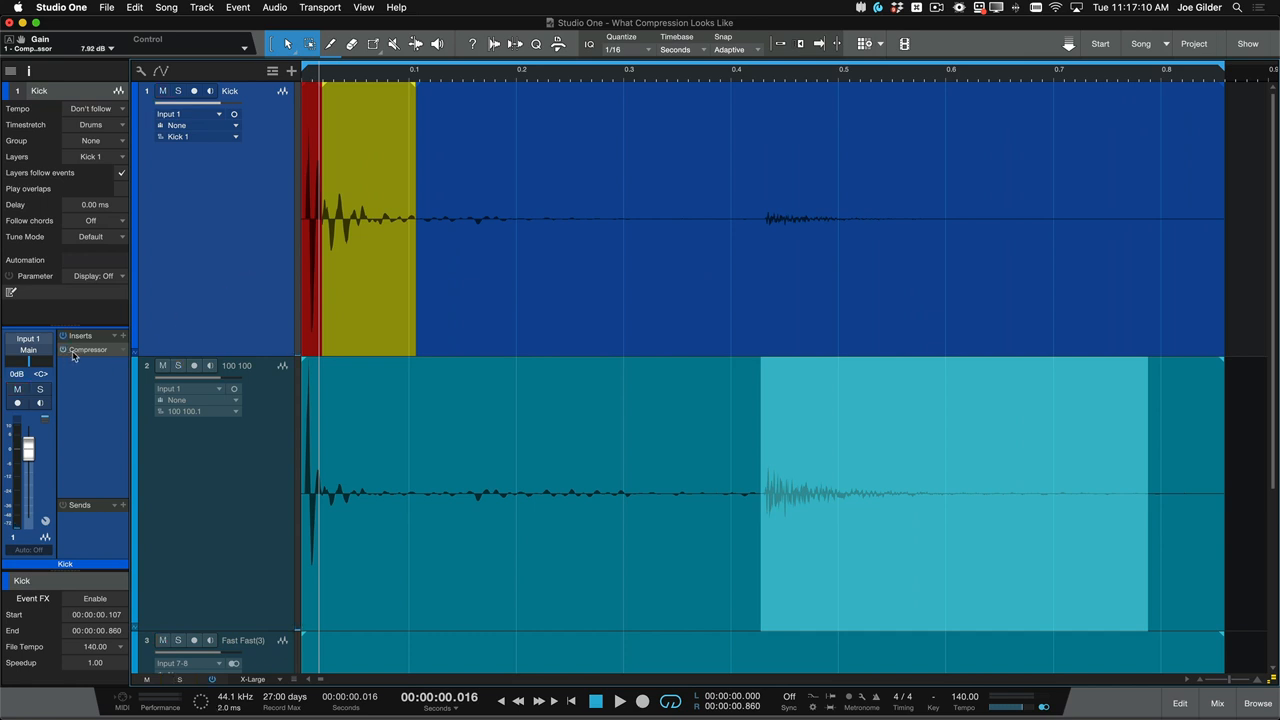
pyautogui.doubleClick(88, 349)
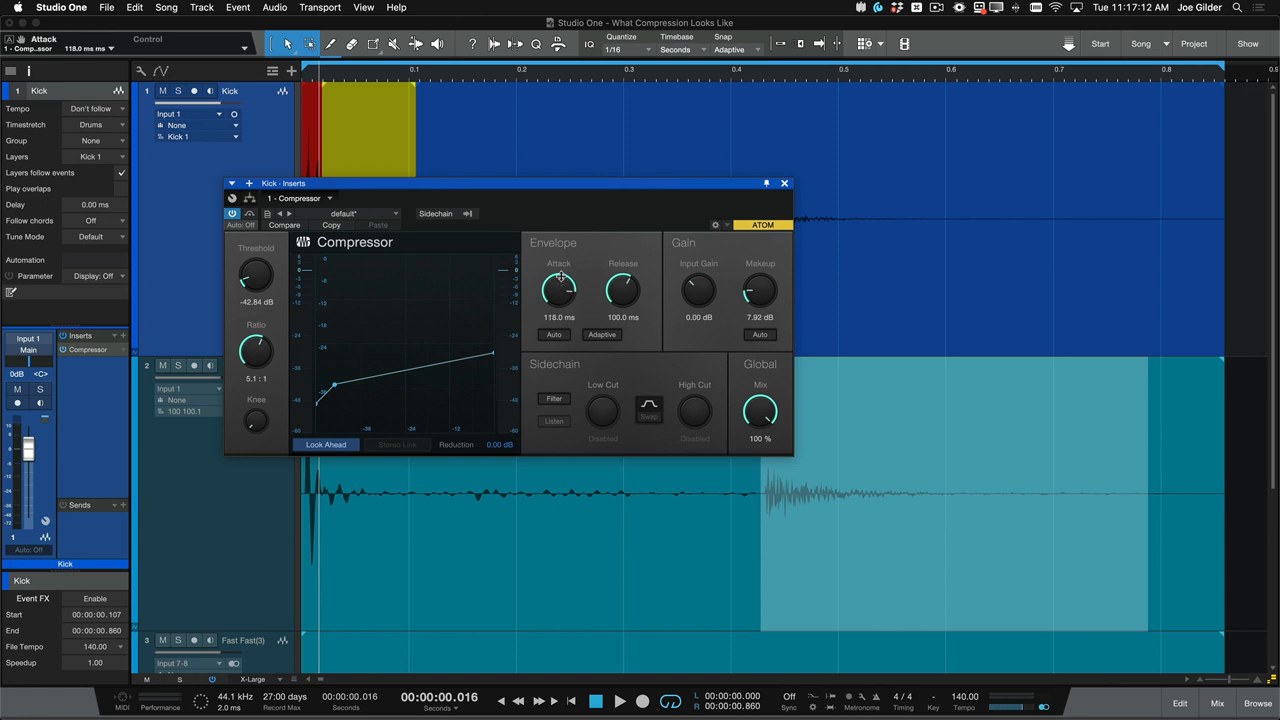
# Step: Dial the Kick compressor to 400 ms attack, about 12 ms release and 4.32 dB makeup
pyautogui.moveTo(558, 290); pyautogui.dragTo(570, 300)
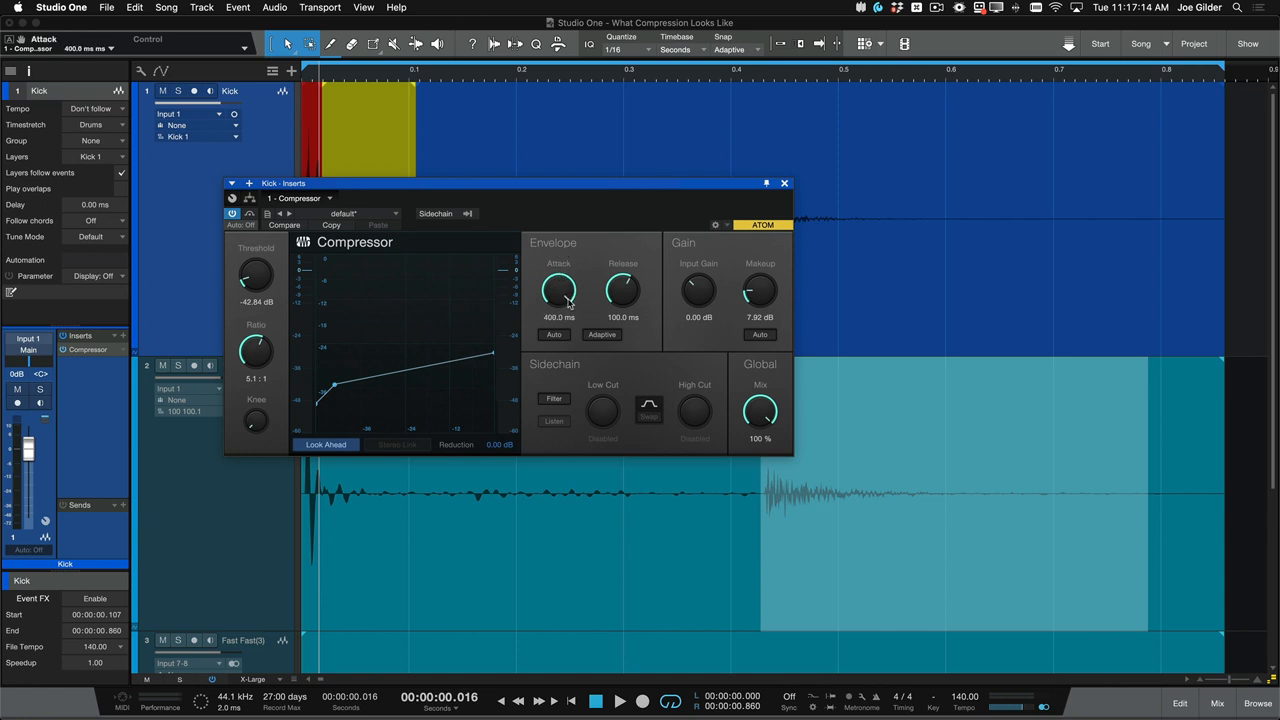
pyautogui.moveTo(535, 345)
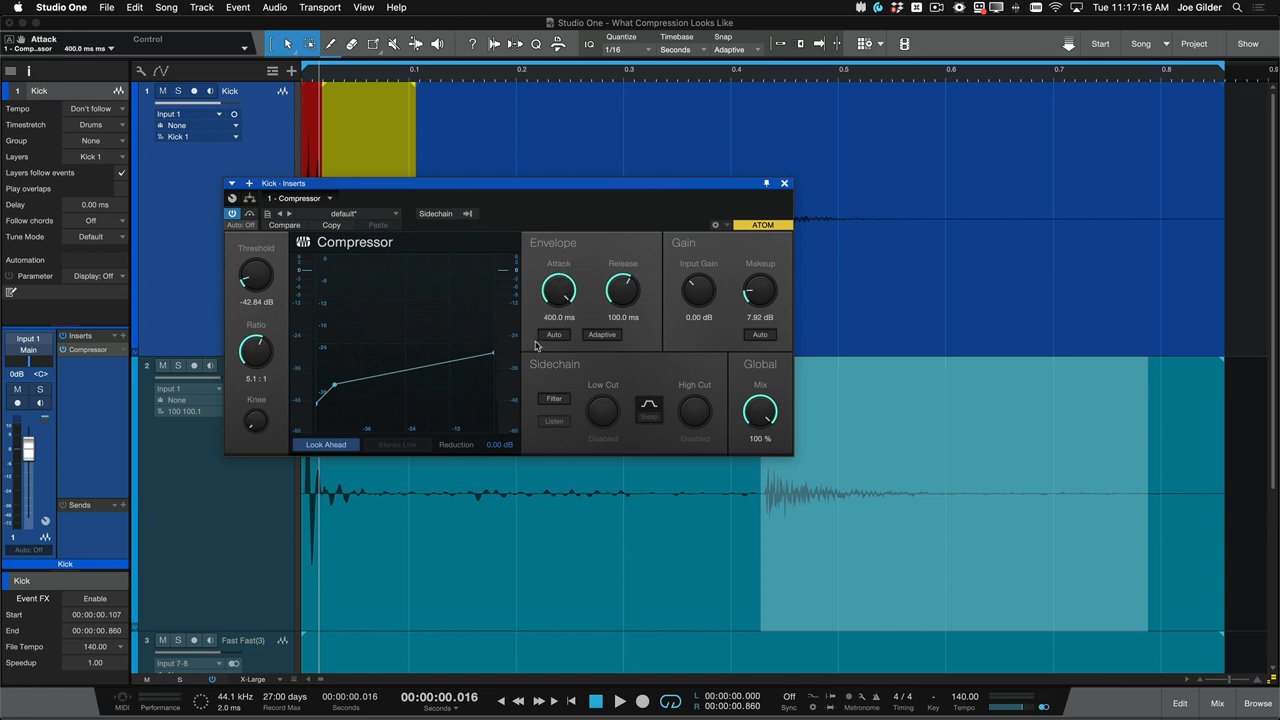
pyautogui.moveTo(622, 290); pyautogui.dragTo(622, 275)
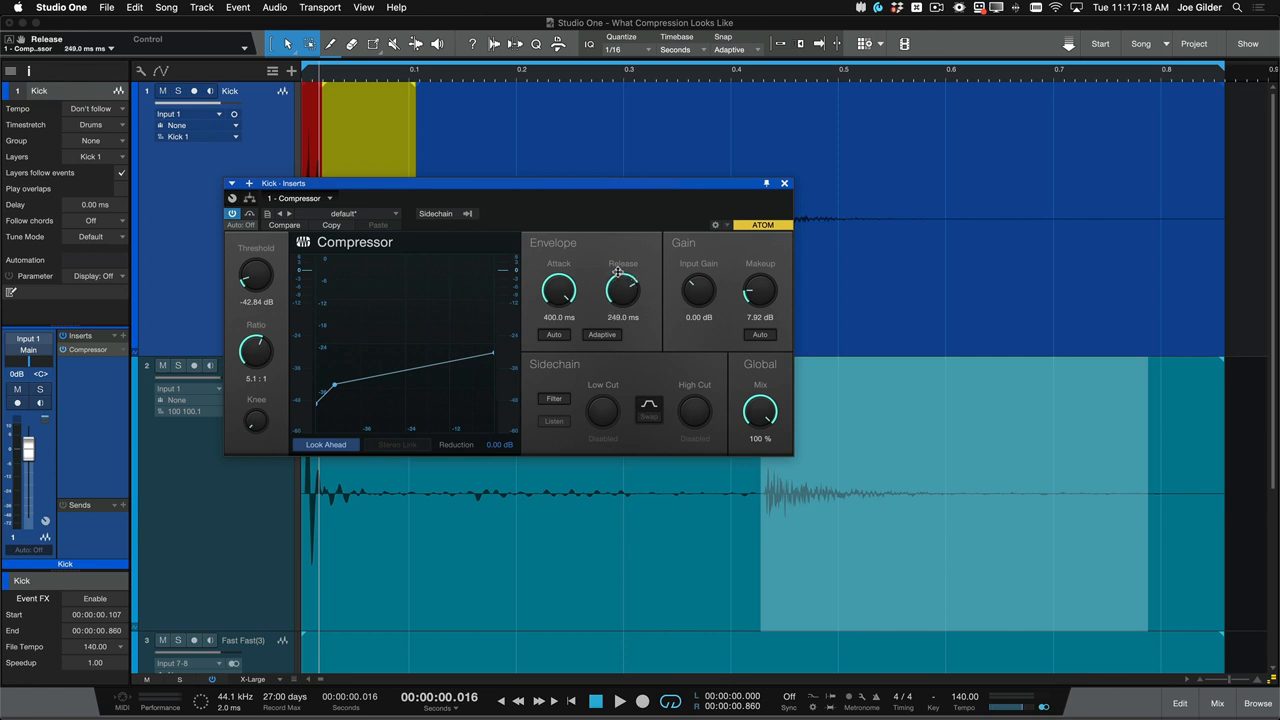
pyautogui.moveTo(622, 288); pyautogui.dragTo(622, 275)
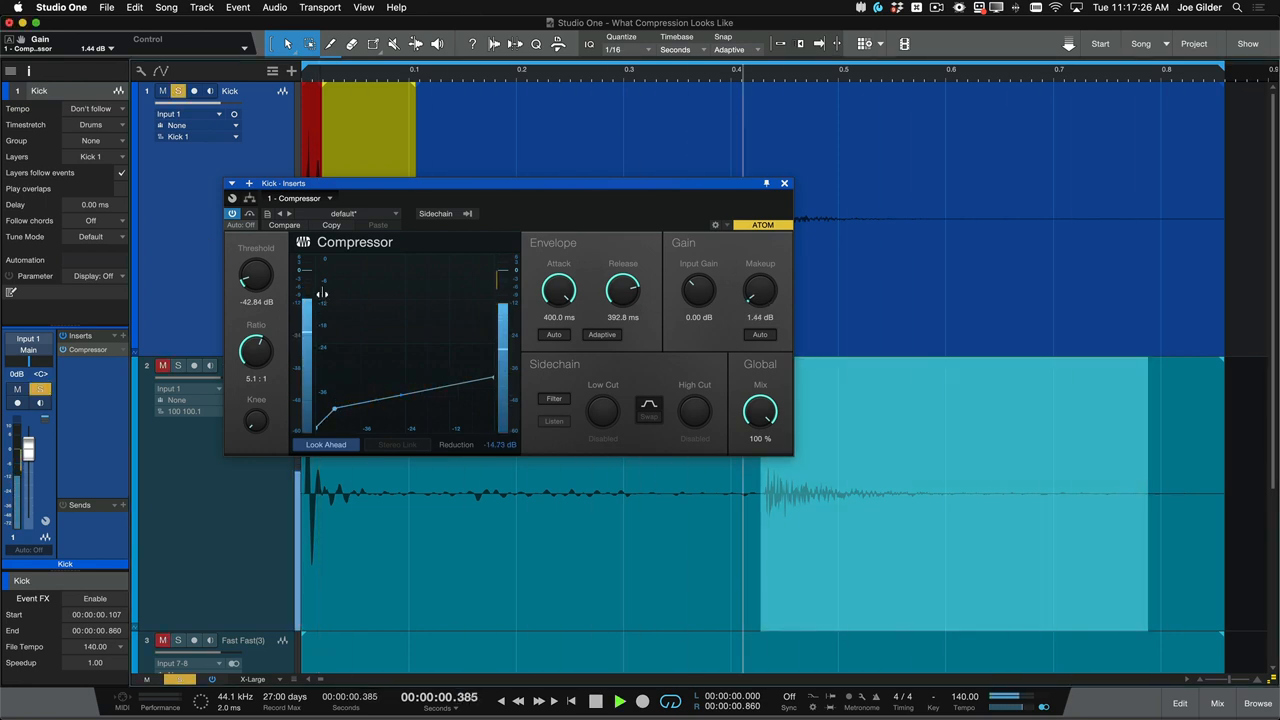
pyautogui.moveTo(759, 291); pyautogui.dragTo(758, 278)
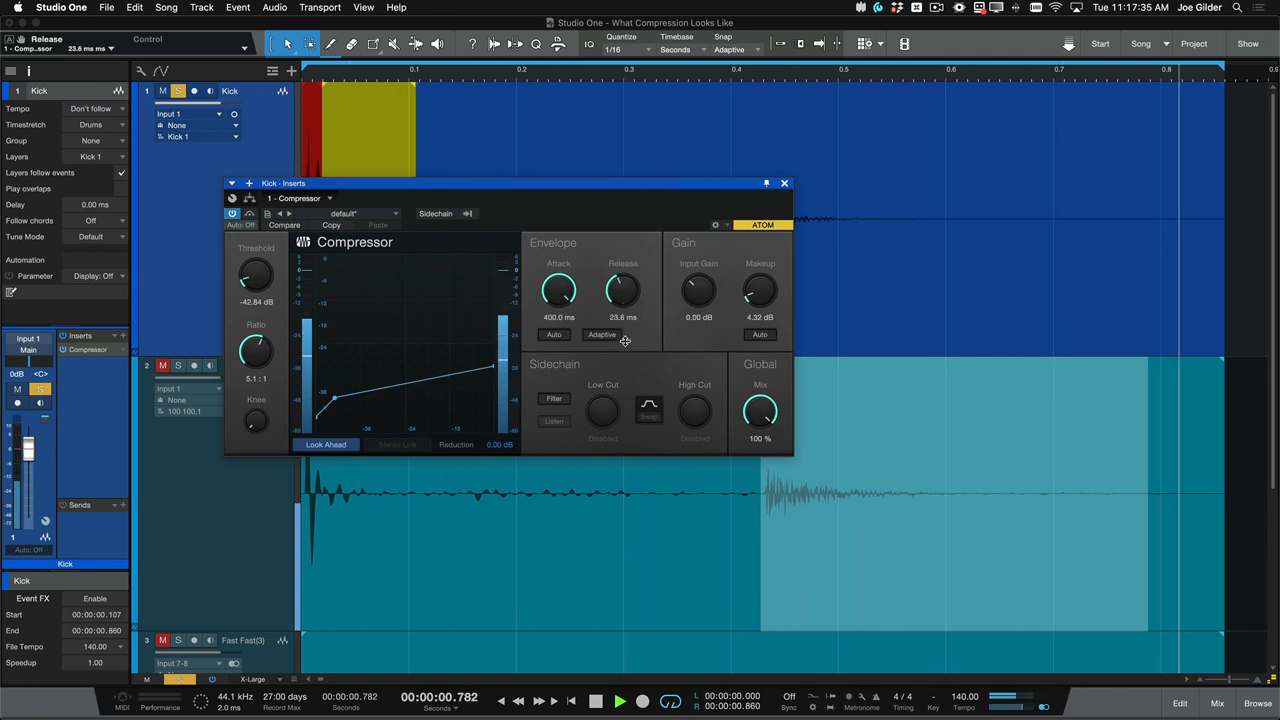
pyautogui.moveTo(623, 290); pyautogui.dragTo(623, 310)
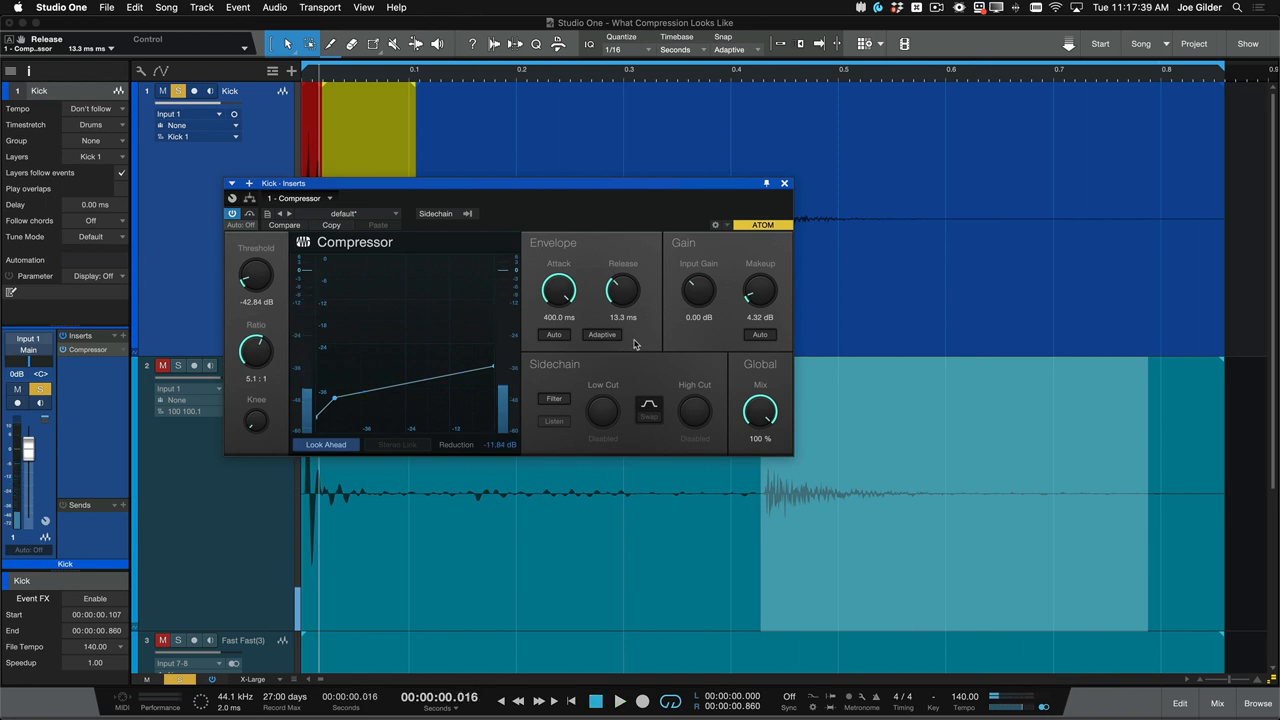
pyautogui.moveTo(623, 290); pyautogui.dragTo(623, 300)
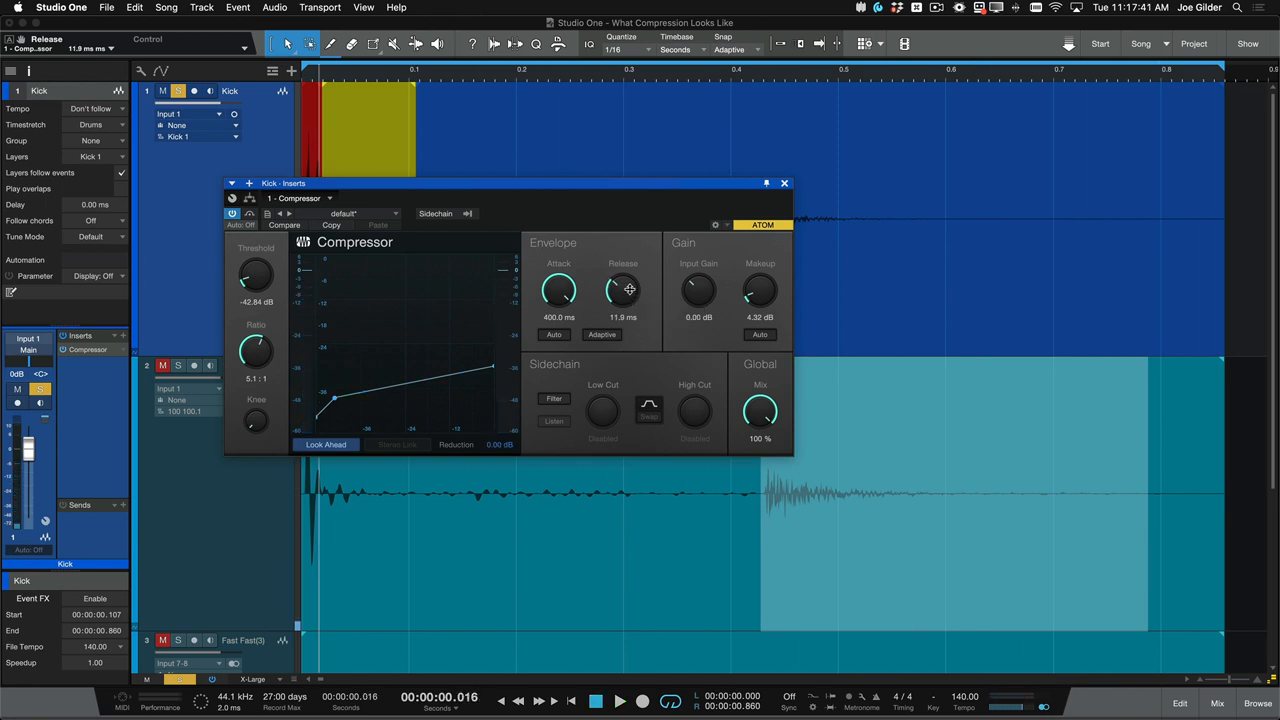
pyautogui.moveTo(623, 290); pyautogui.dragTo(630, 286)
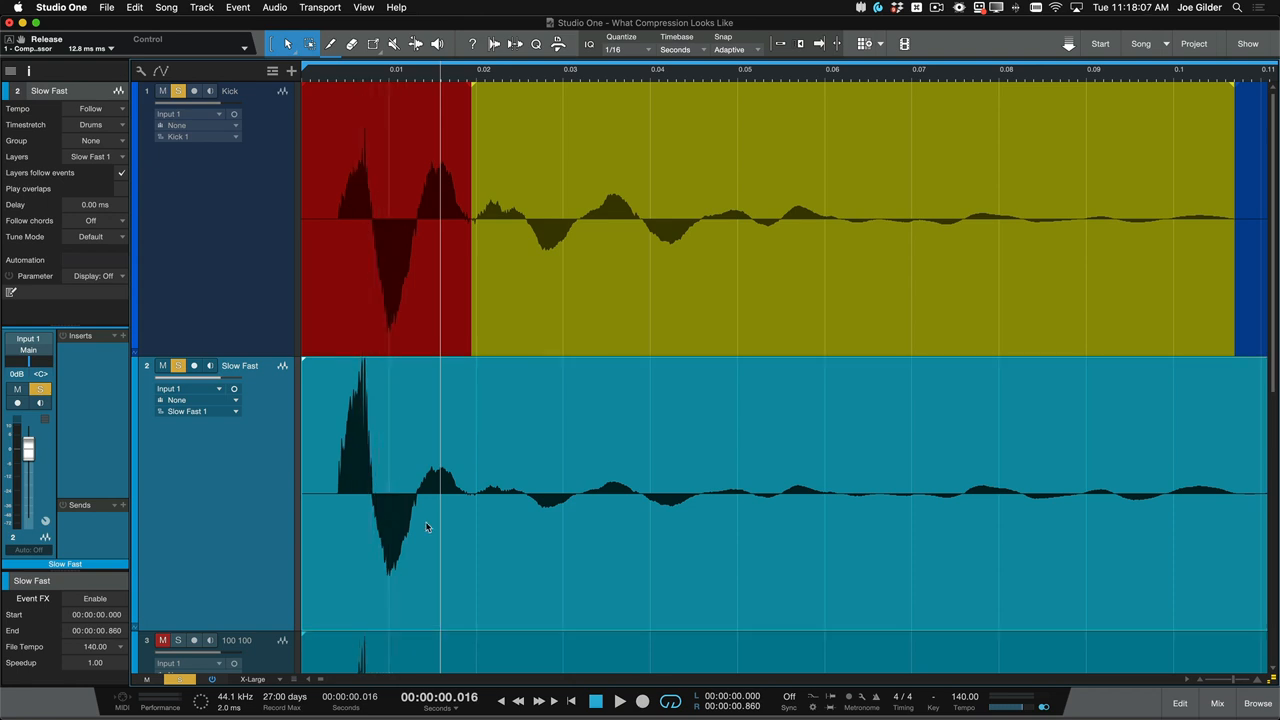
pyautogui.moveTo(450, 537)
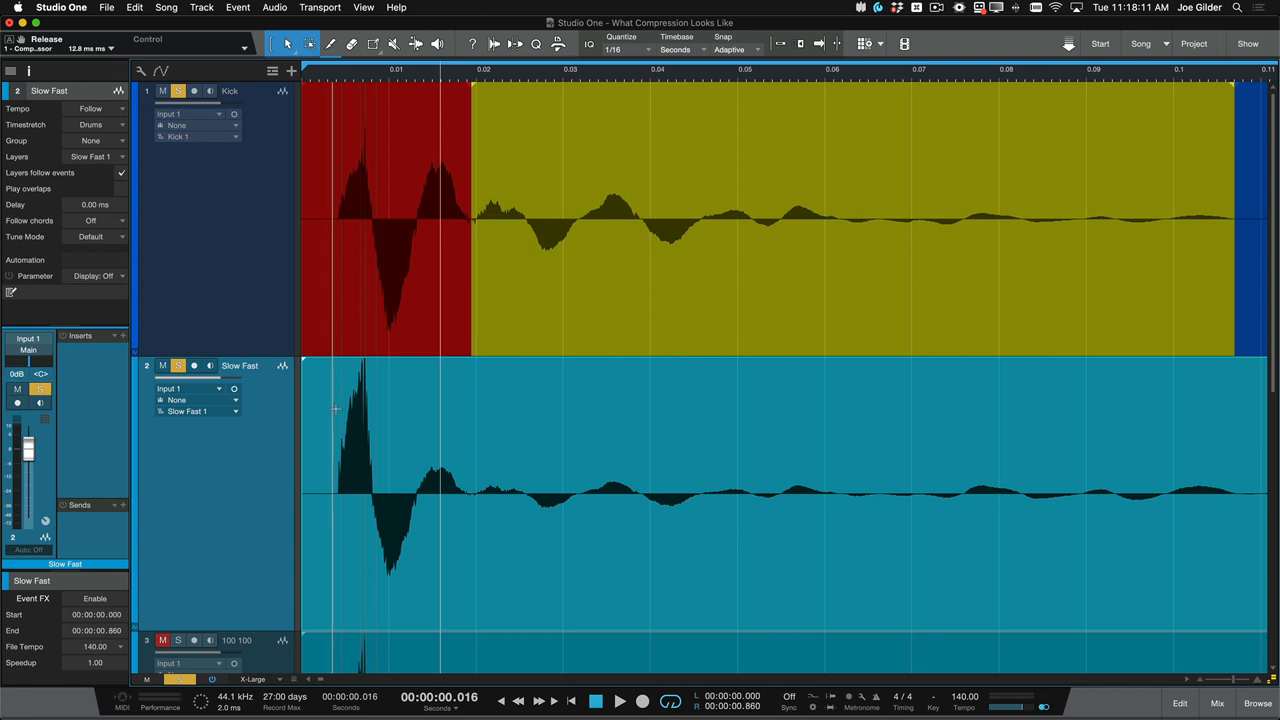
pyautogui.moveTo(373, 434)
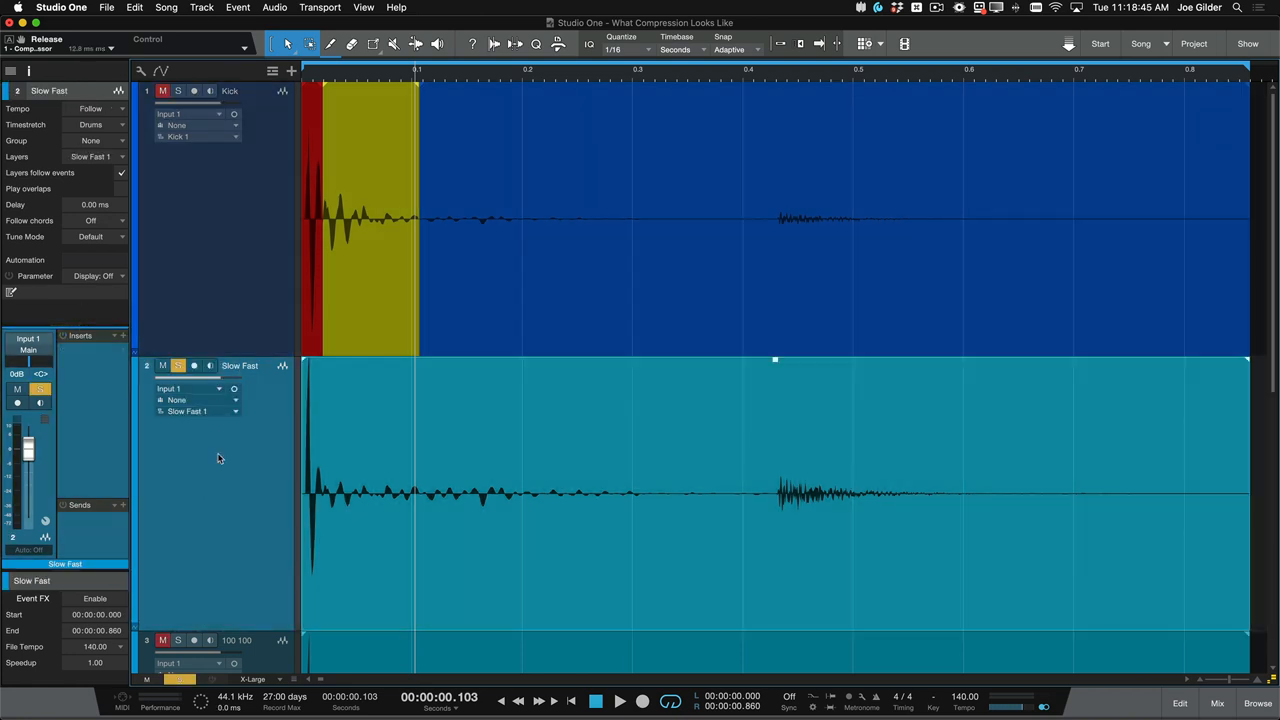
pyautogui.click(619, 701)
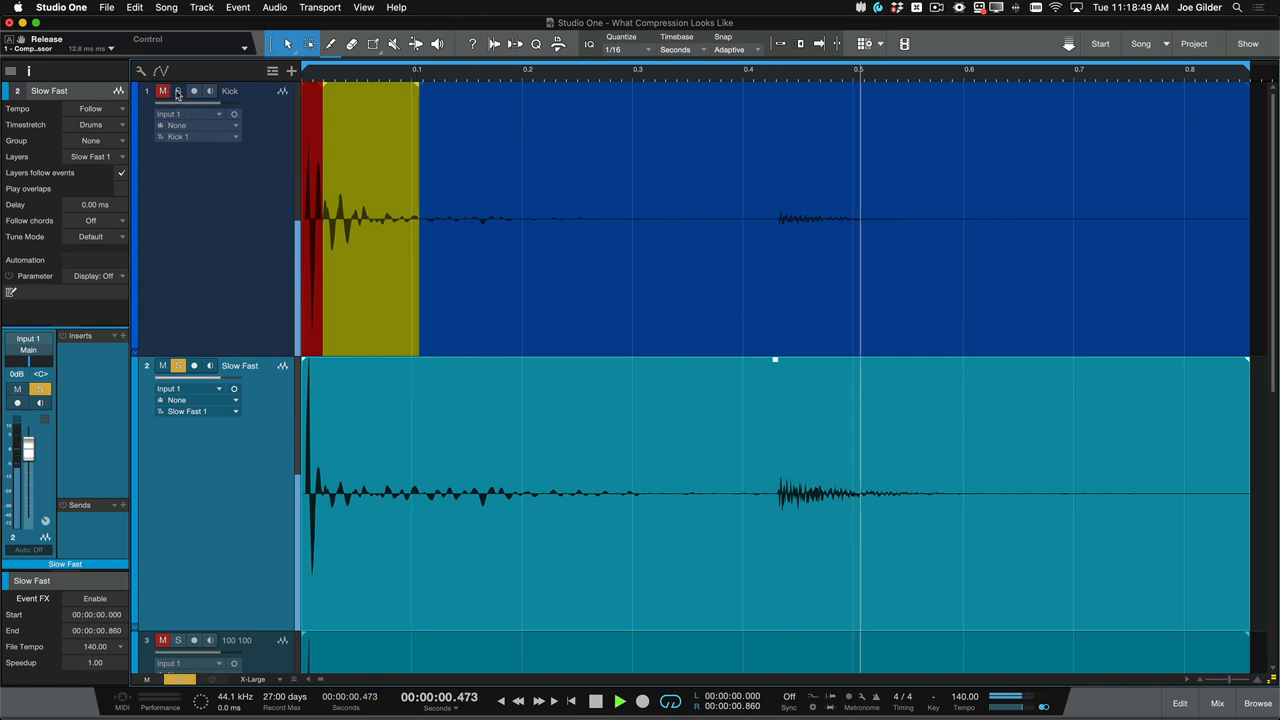
pyautogui.click(178, 365)
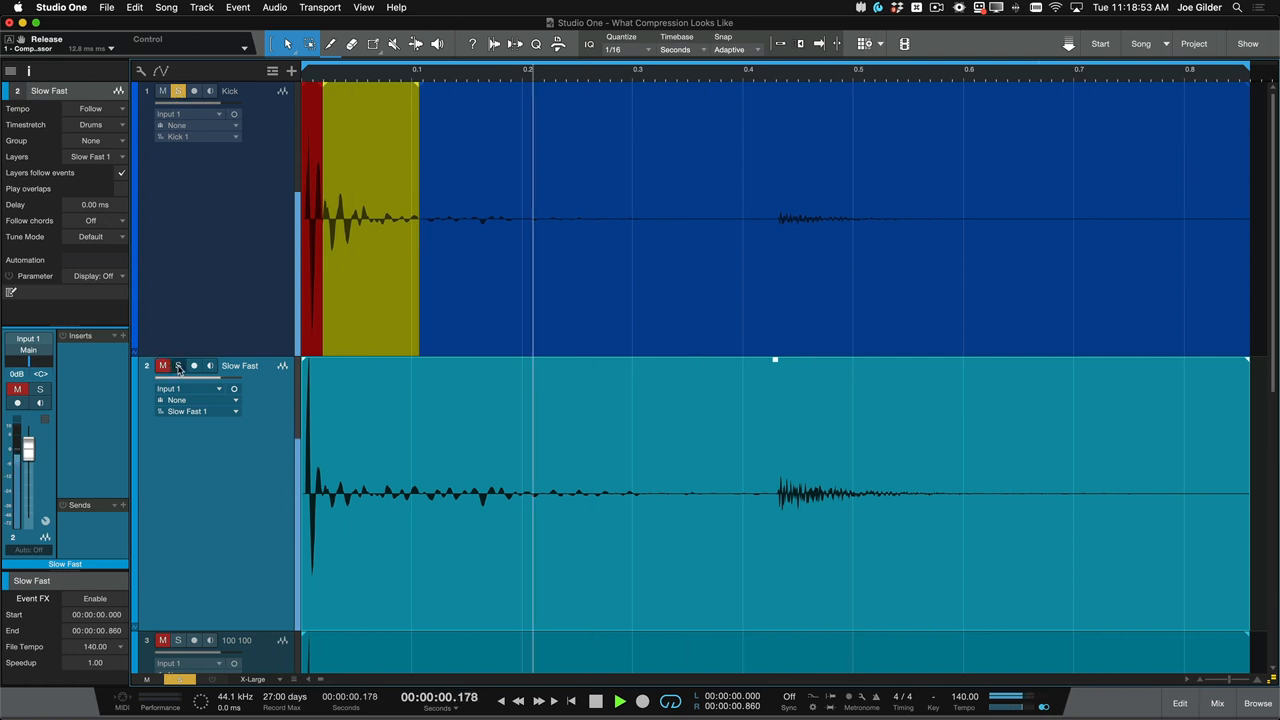
pyautogui.click(178, 365)
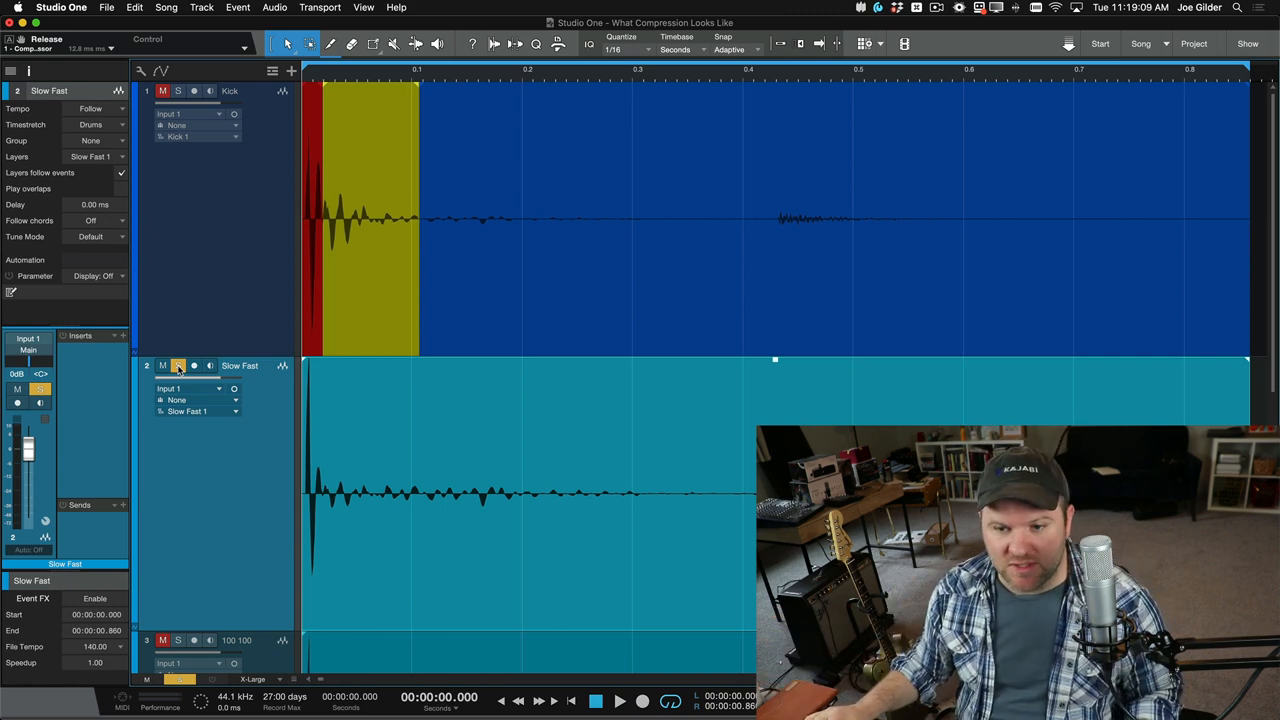
pyautogui.click(178, 365)
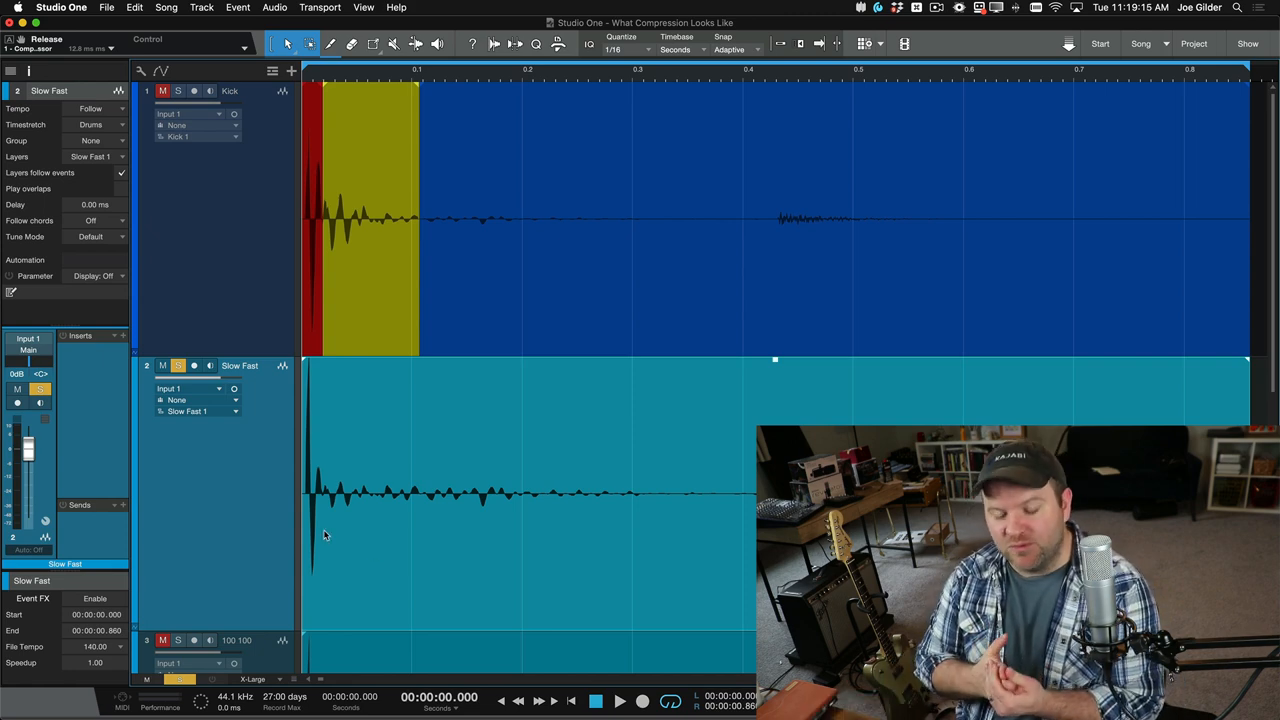
pyautogui.moveTo(241, 518)
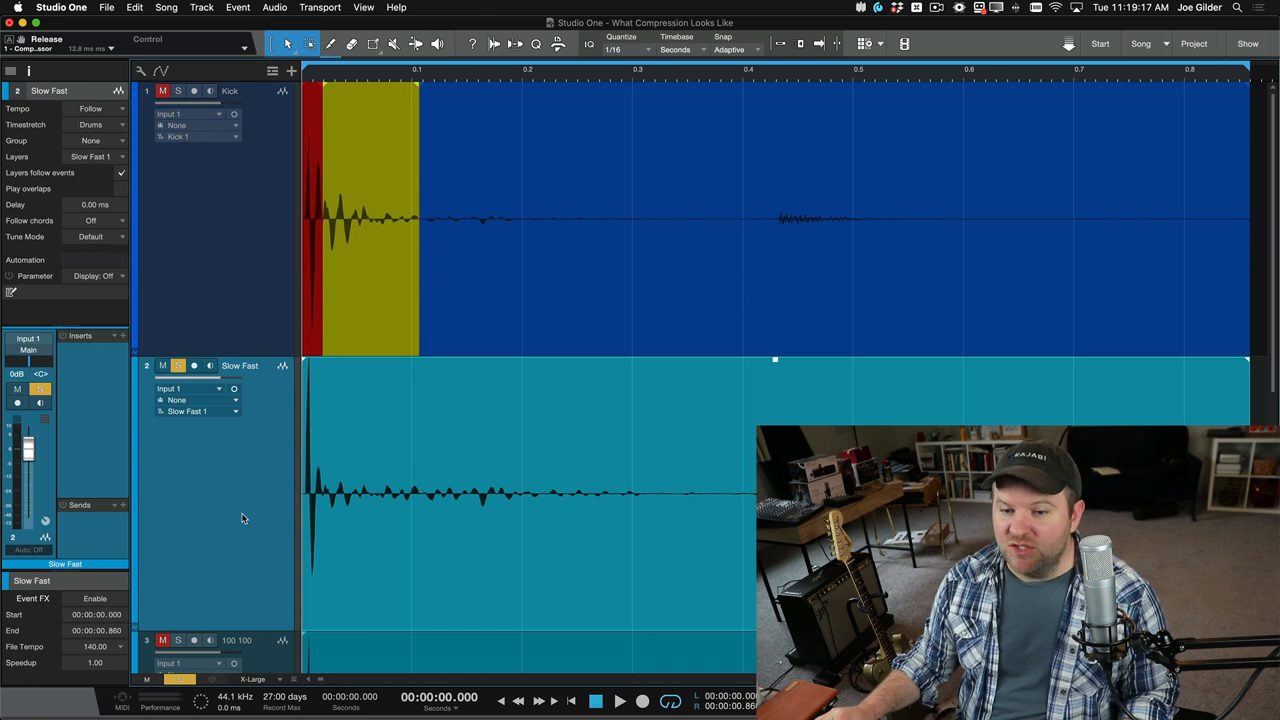